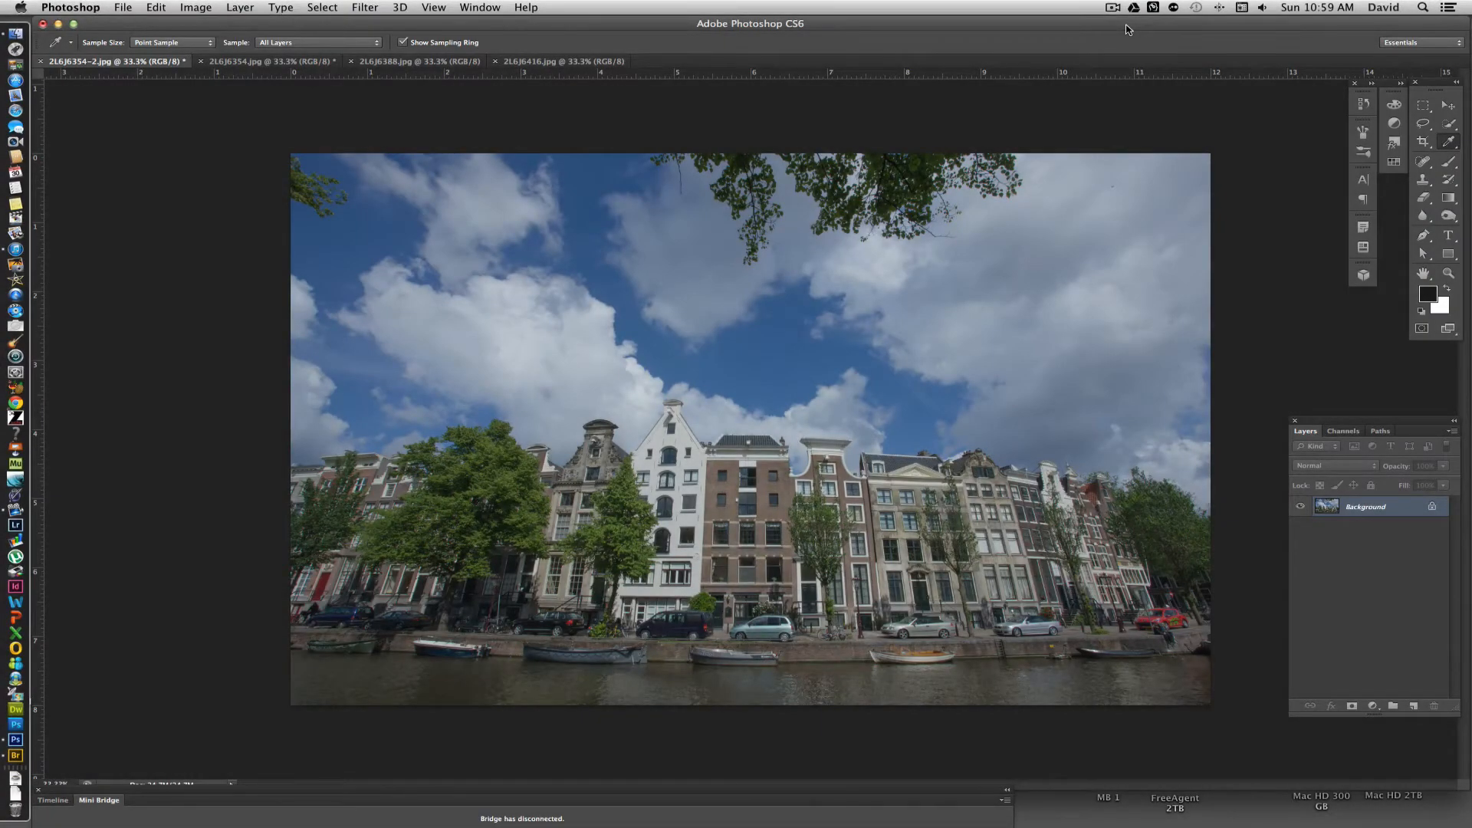
mouse_move(1314, 285)
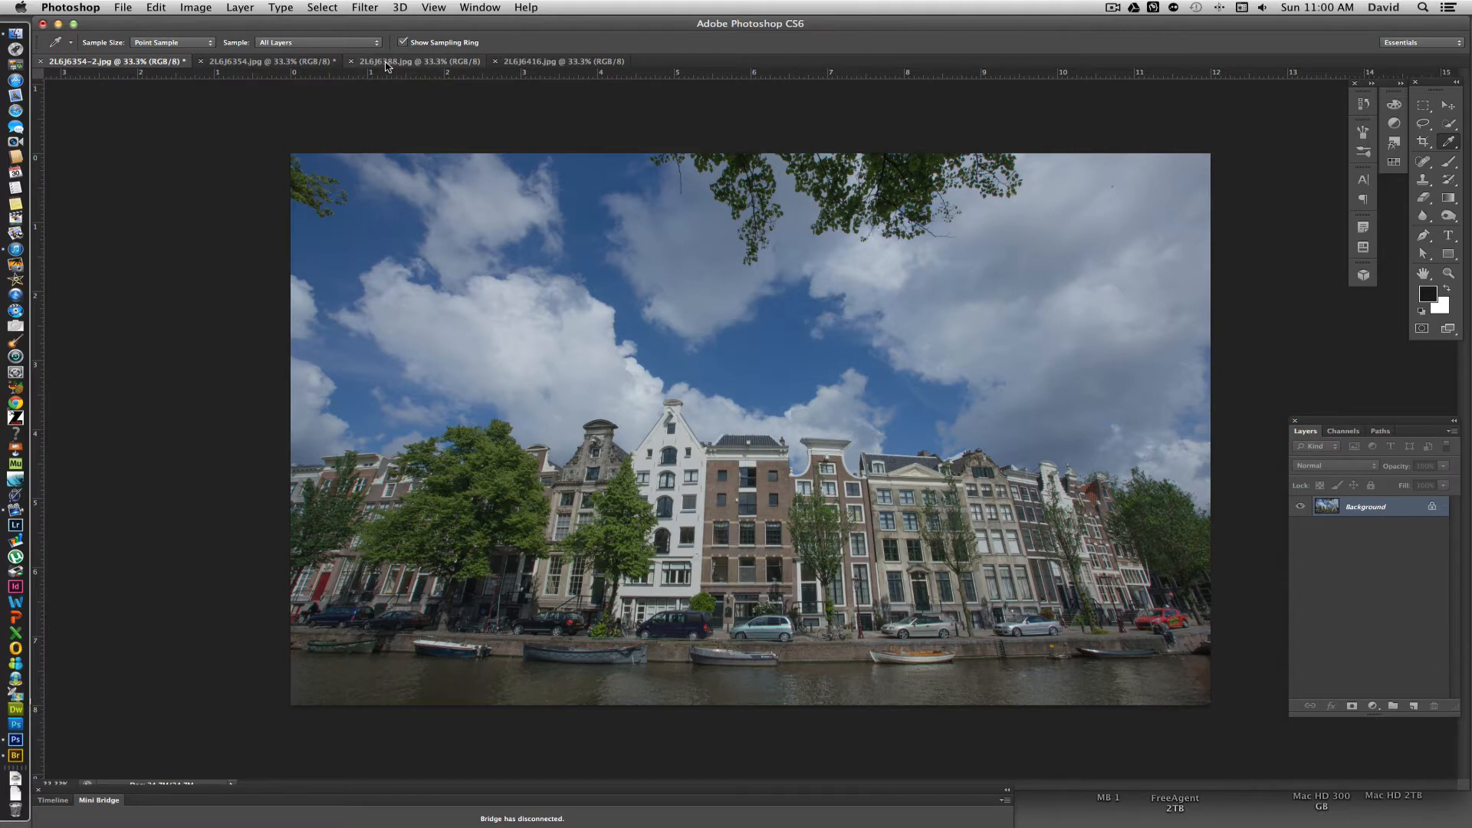
Preview the bridge and blue-bicycle photos, then add a Curves layer to the canal-houses photo
left_click(413, 61)
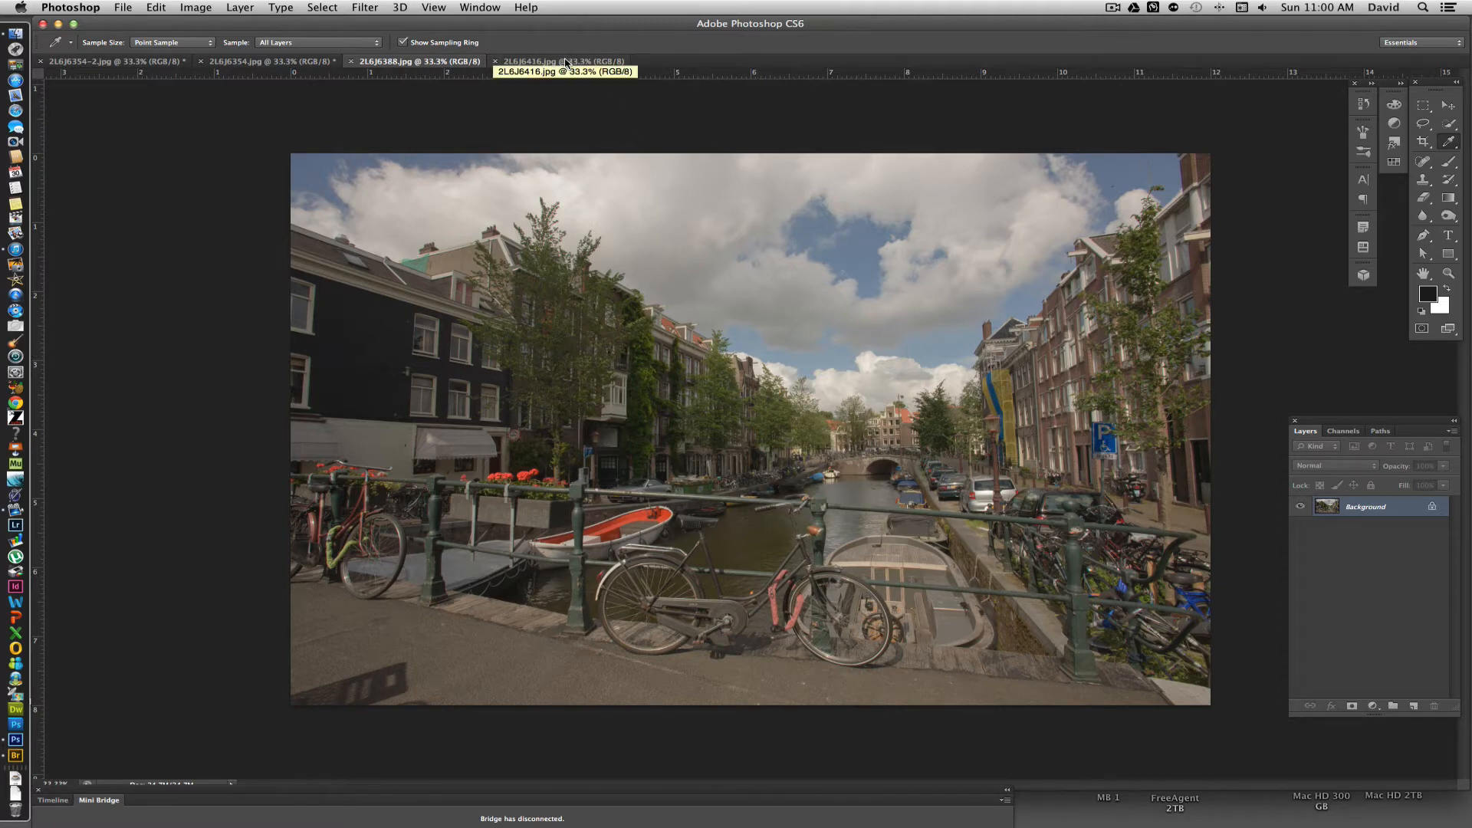
left_click(559, 61)
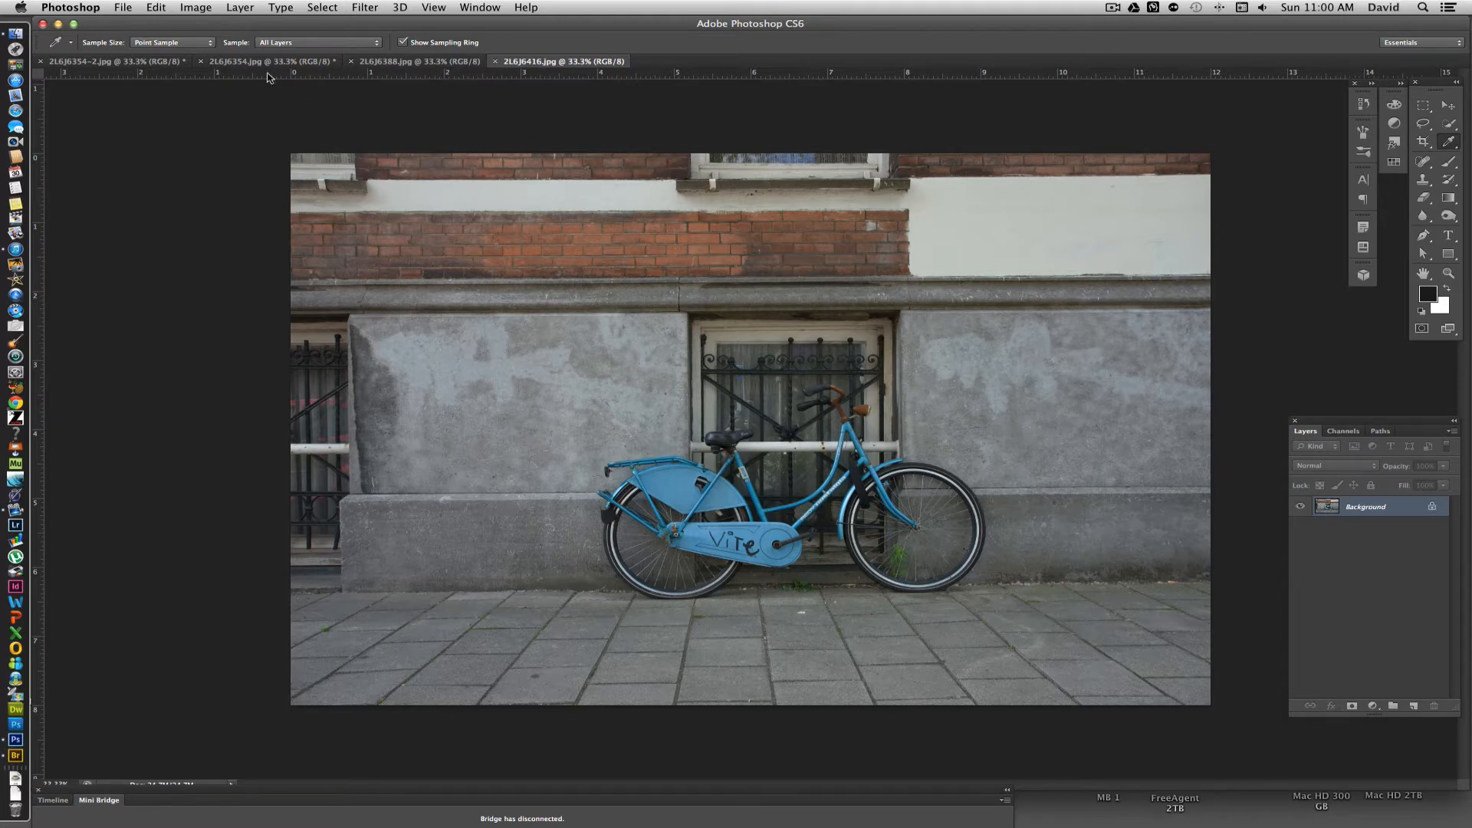
left_click(110, 61)
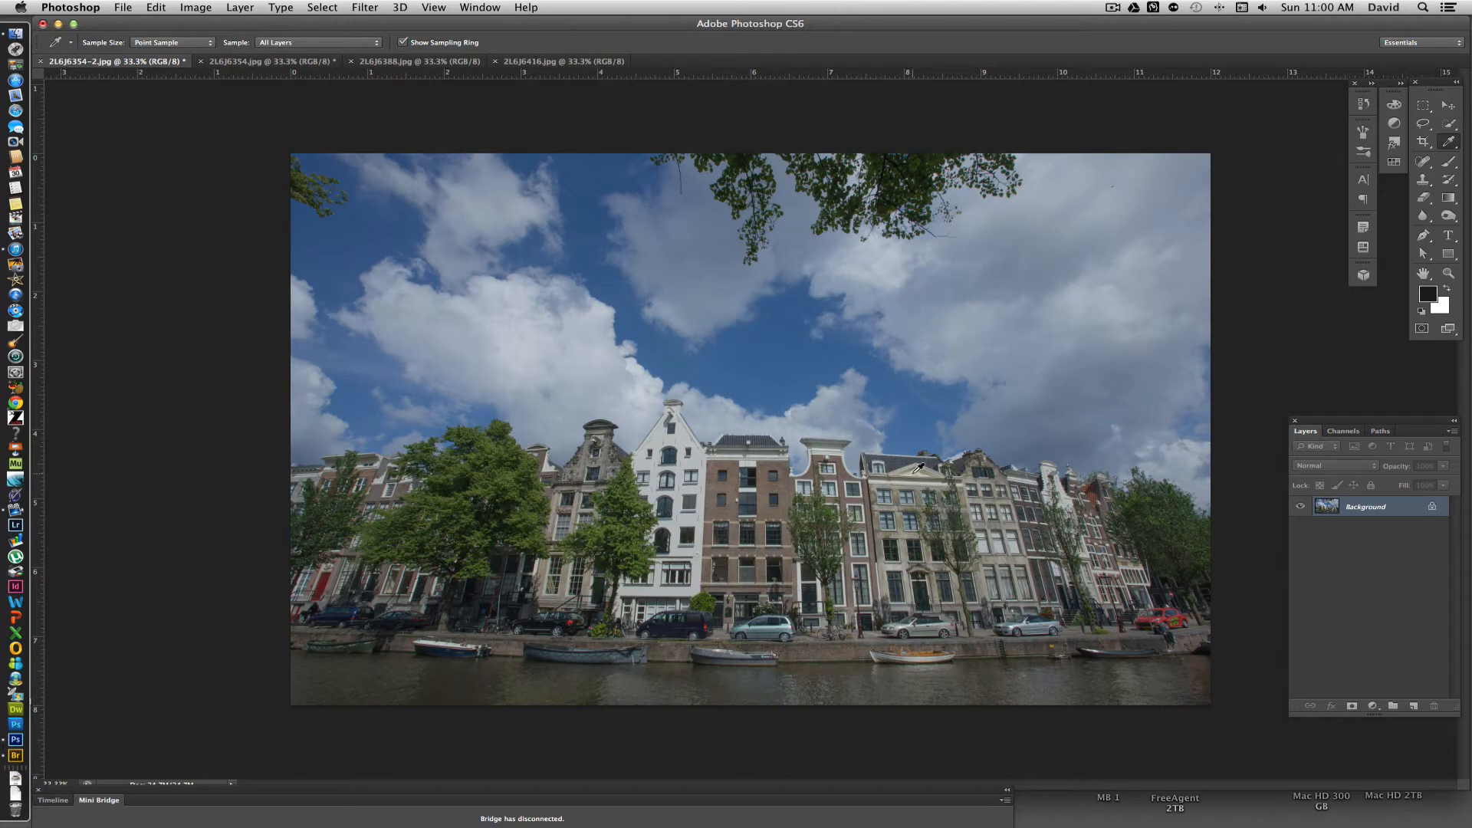
mouse_move(1023, 474)
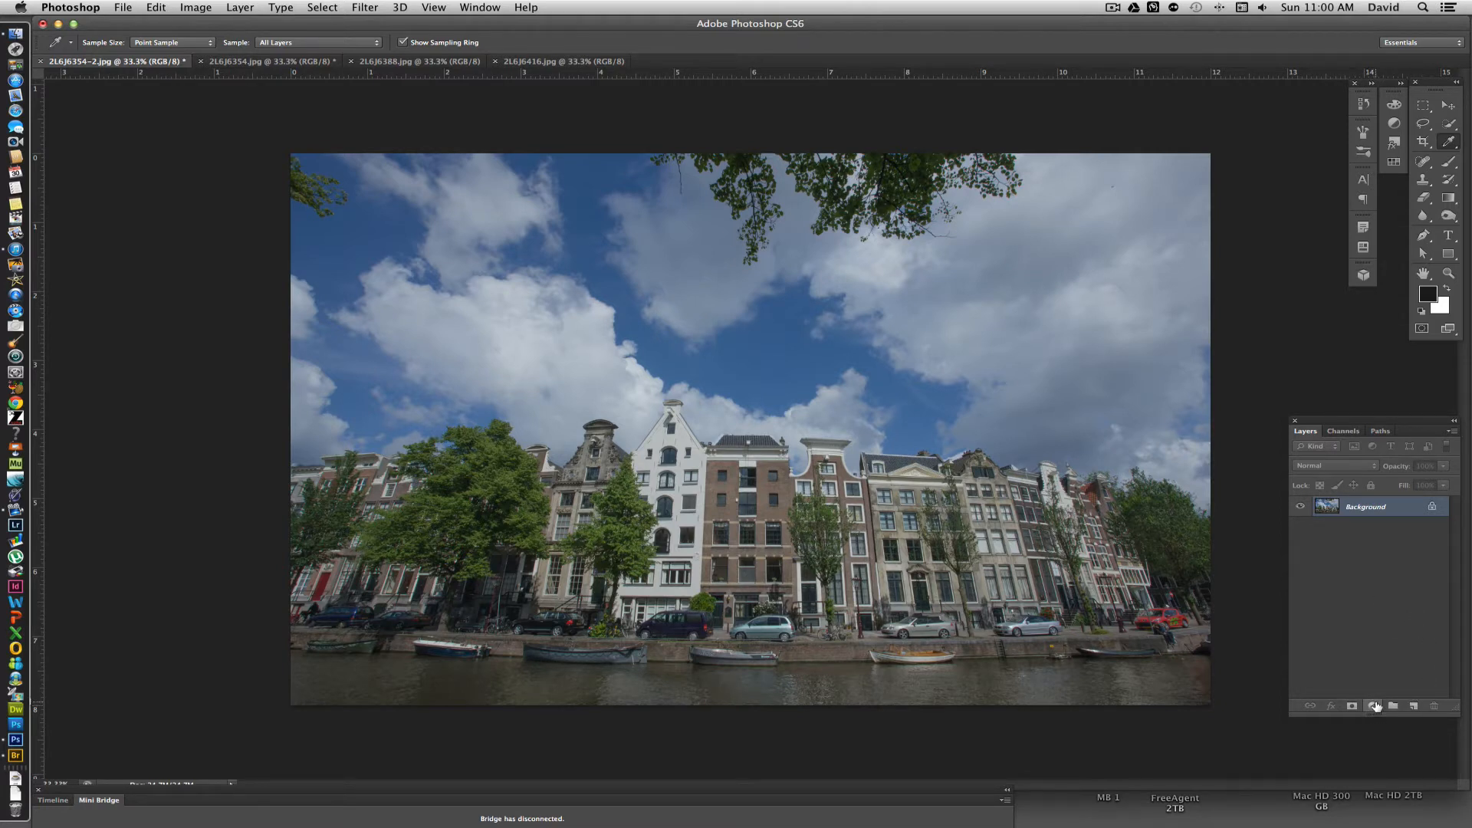
left_click(1372, 706)
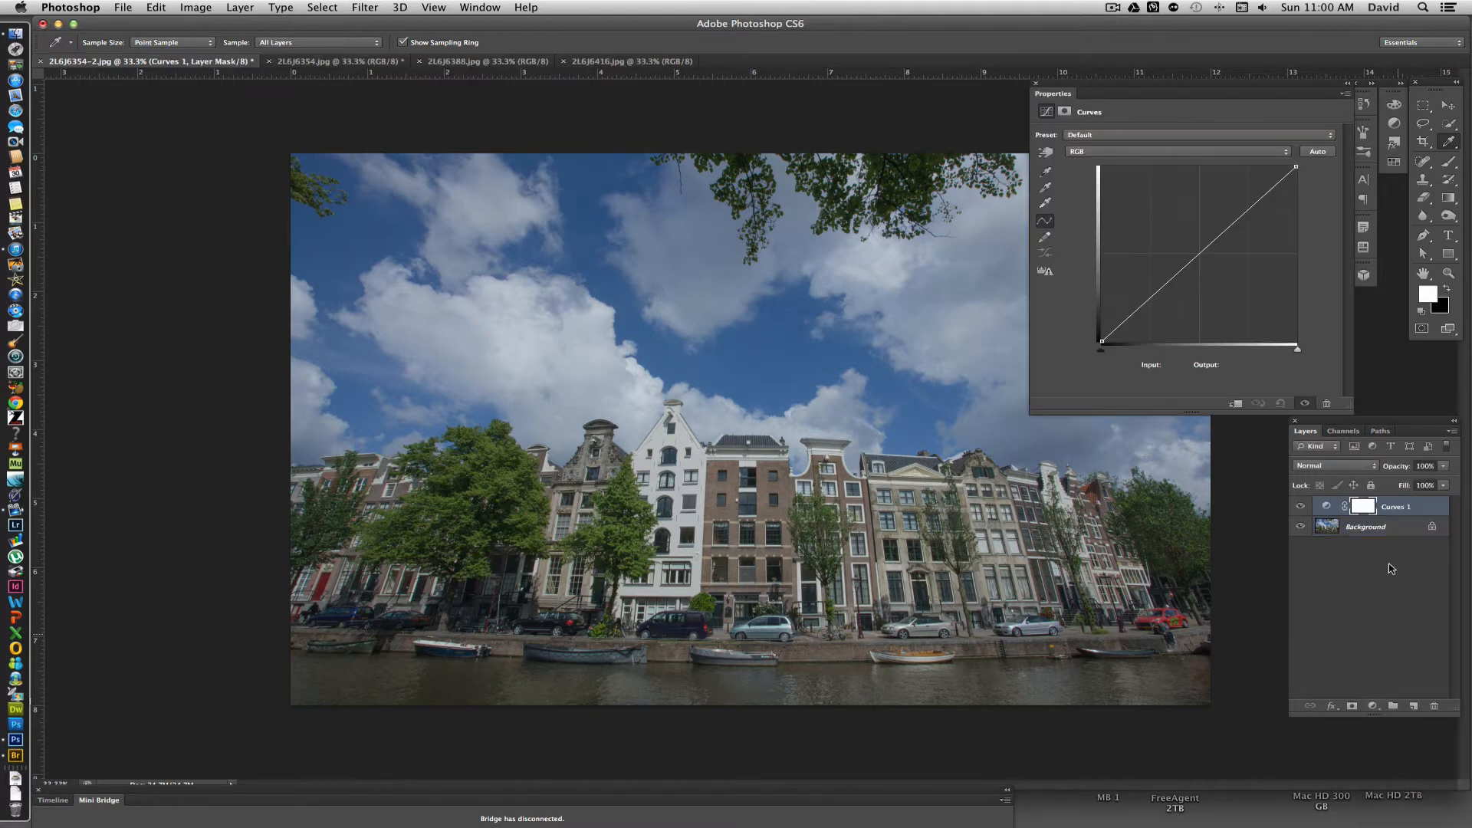
left_click(1396, 506)
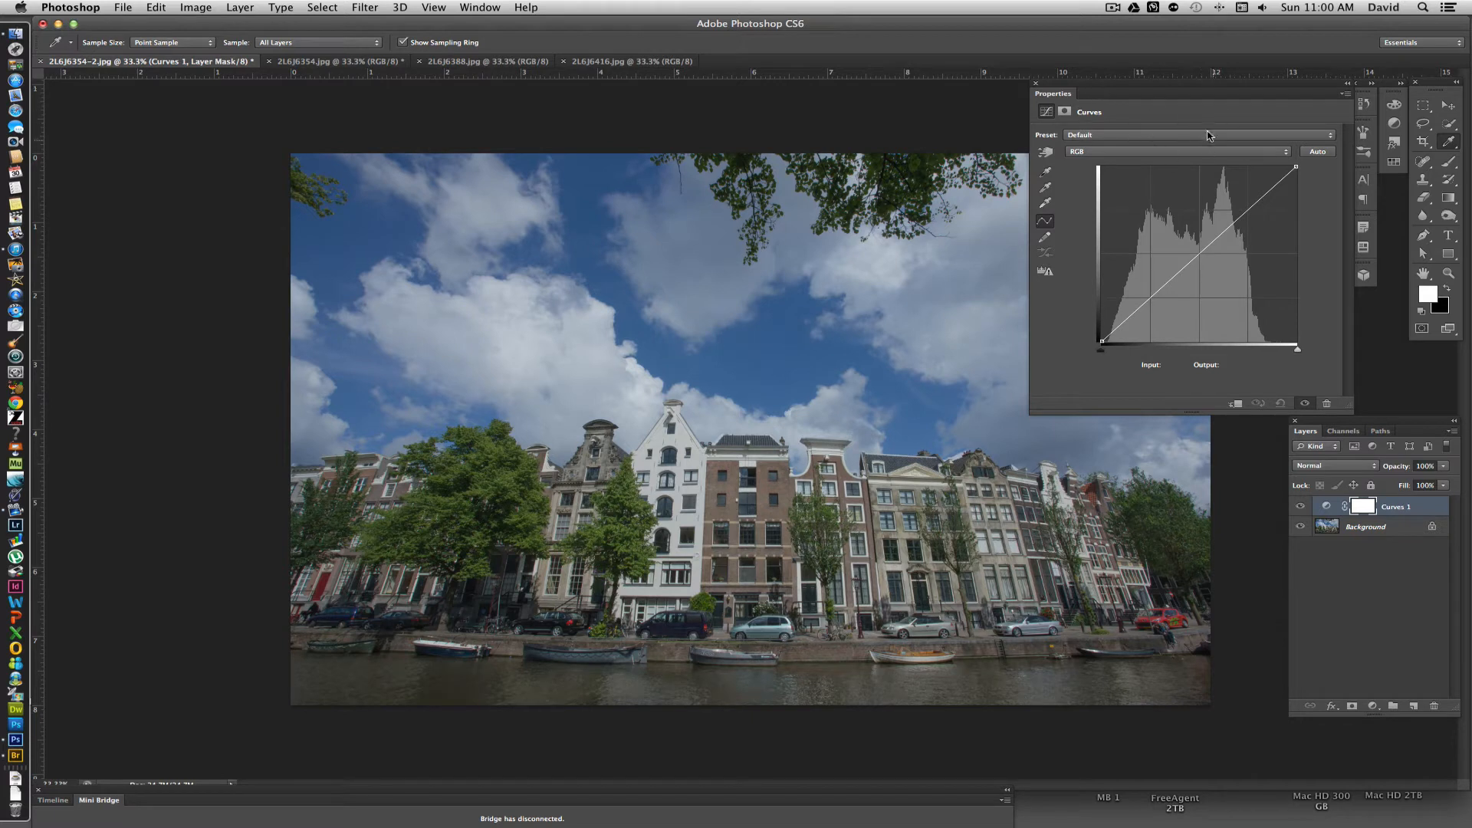
mouse_move(1206, 134)
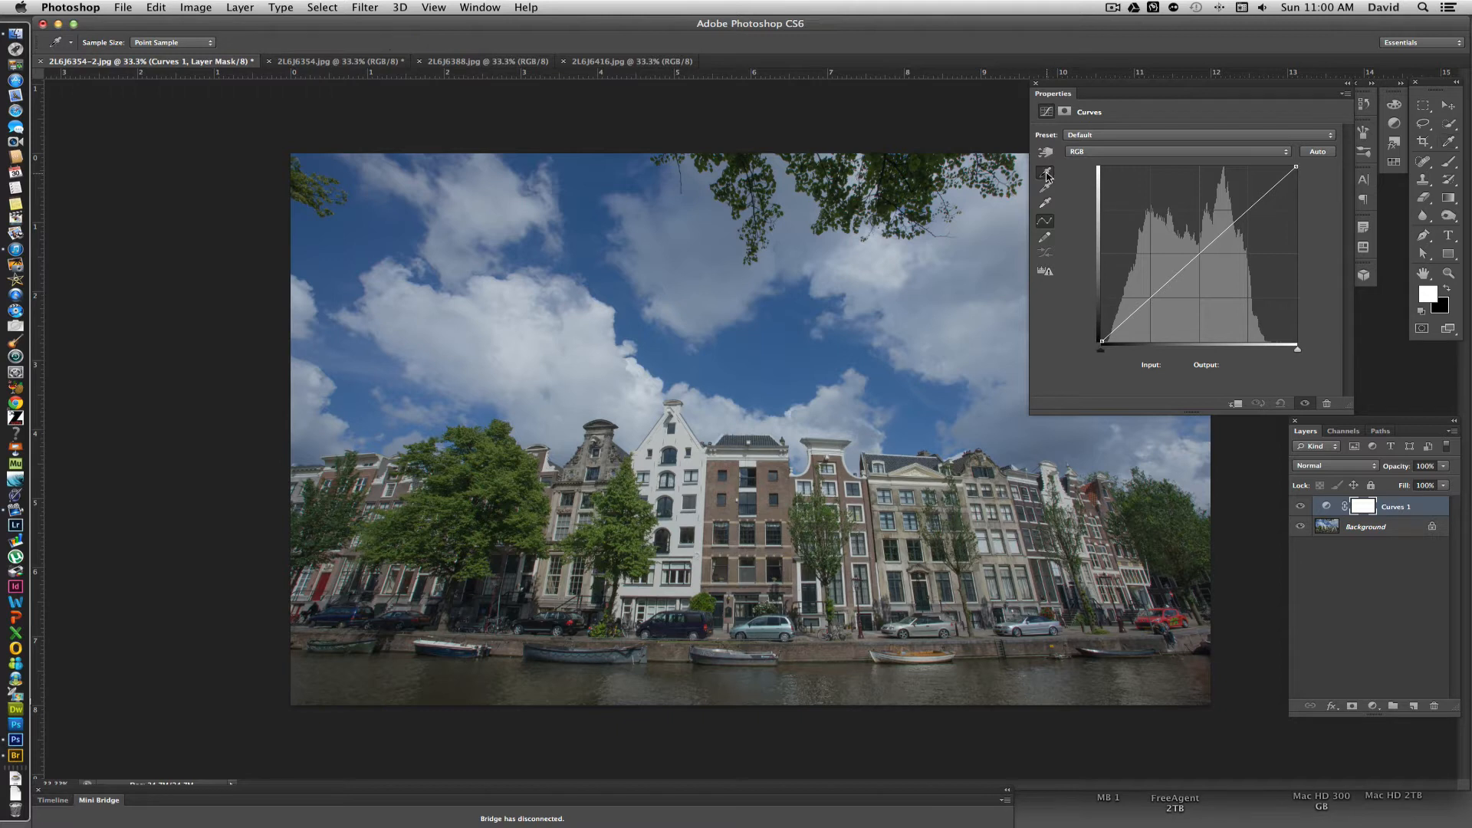
mouse_move(1033, 242)
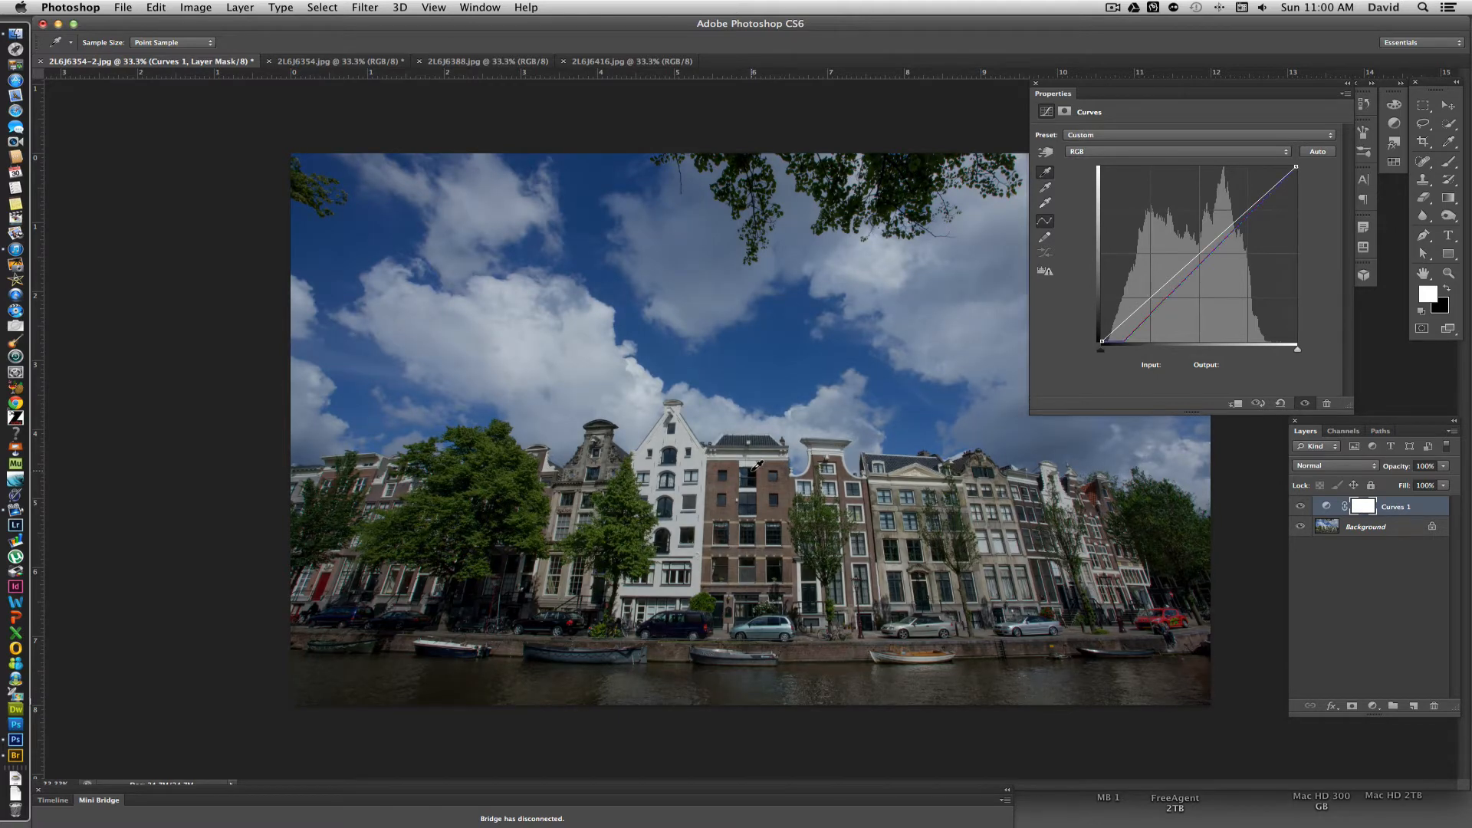
mouse_move(620, 350)
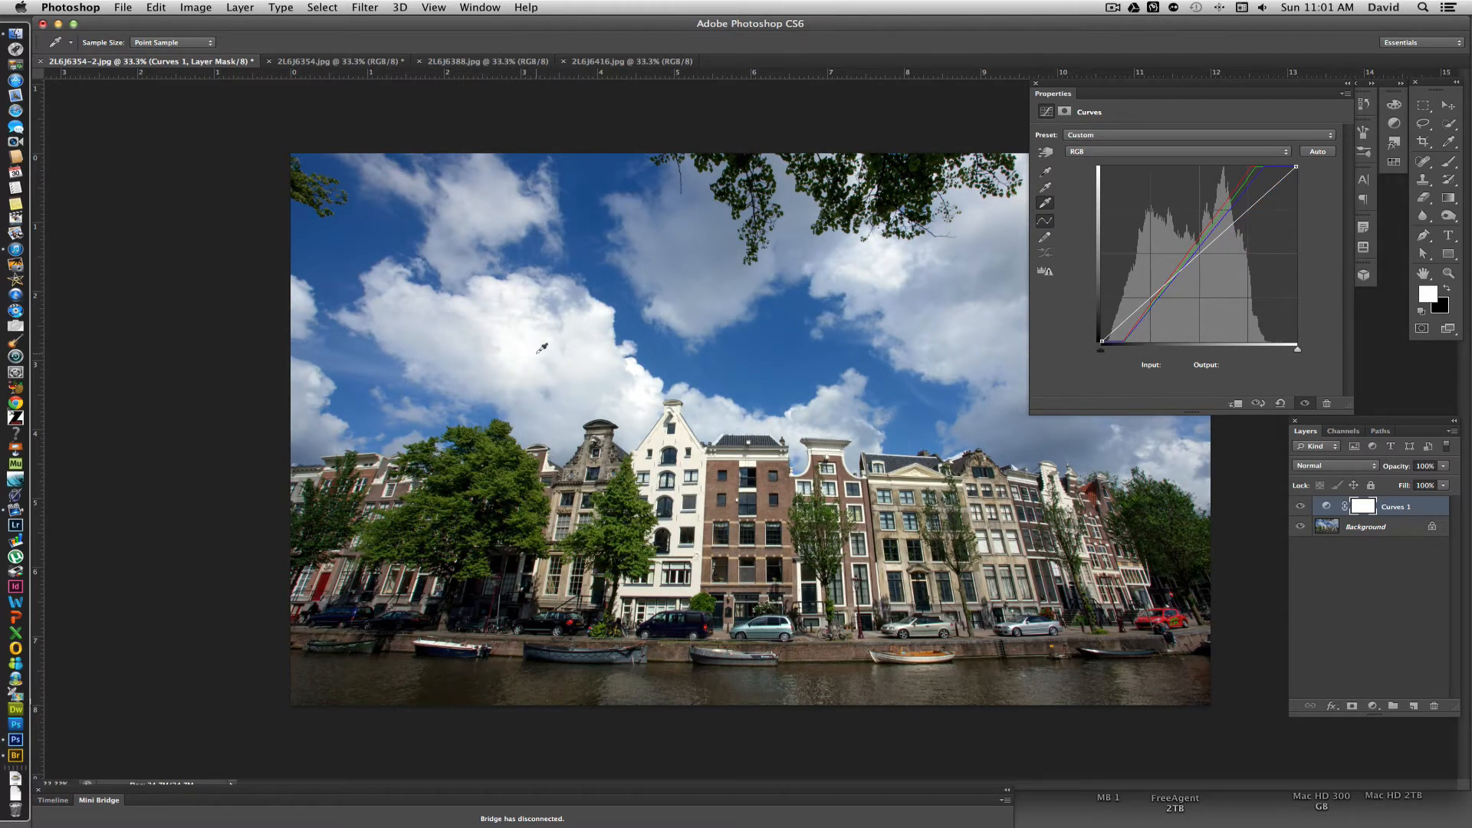
mouse_move(559, 343)
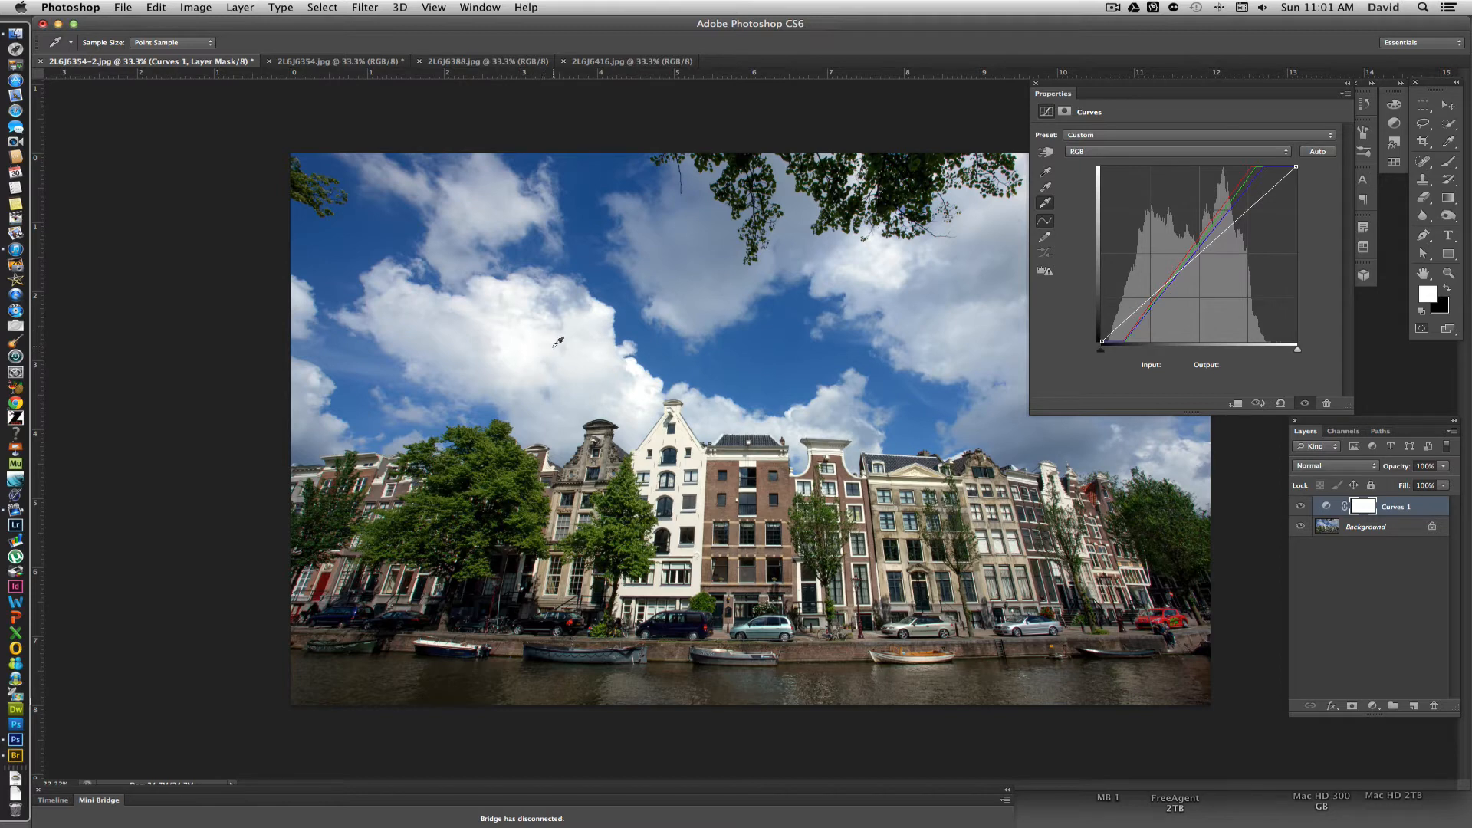
mouse_move(998, 236)
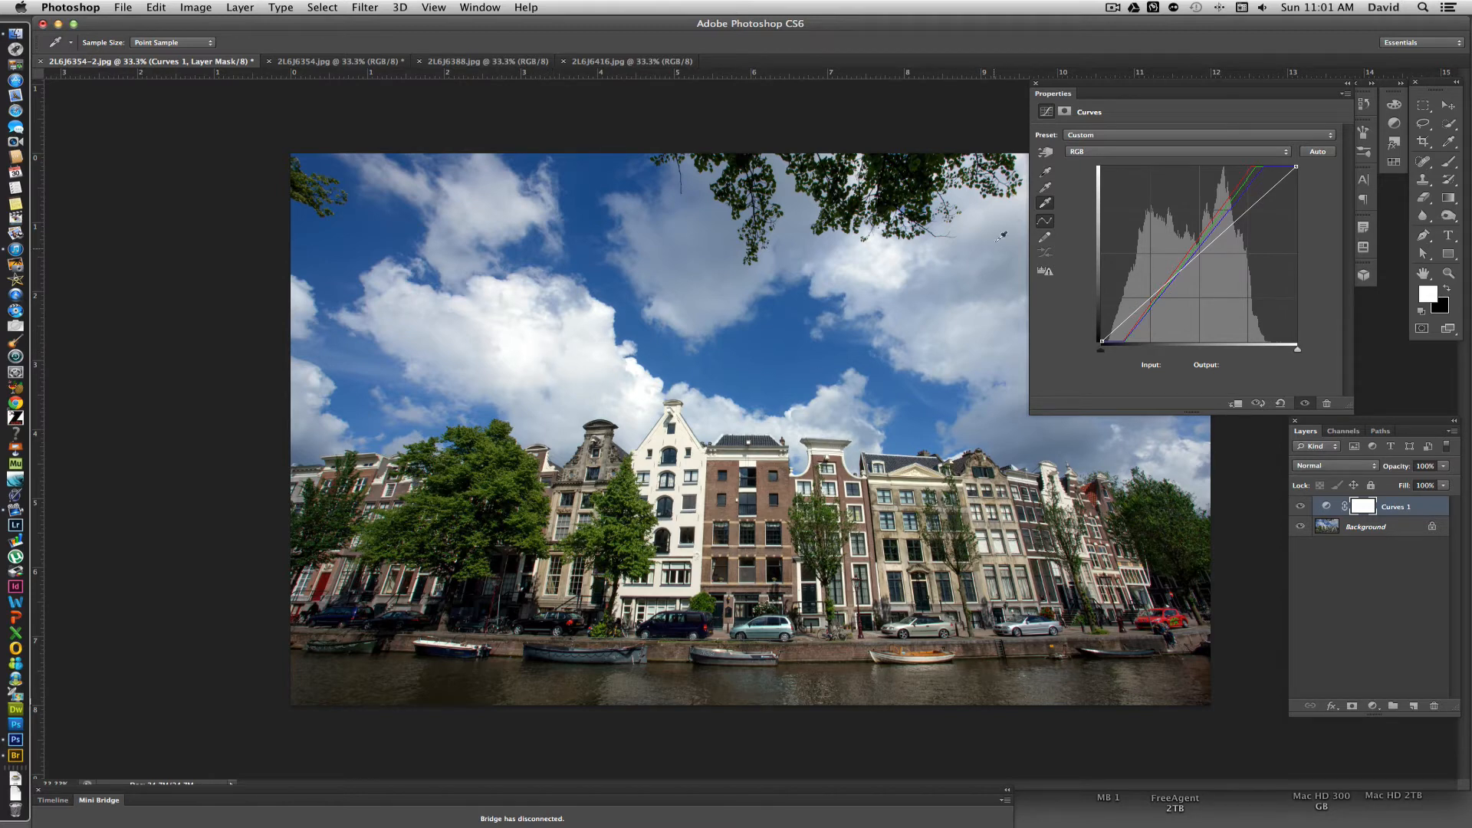
mouse_move(787, 446)
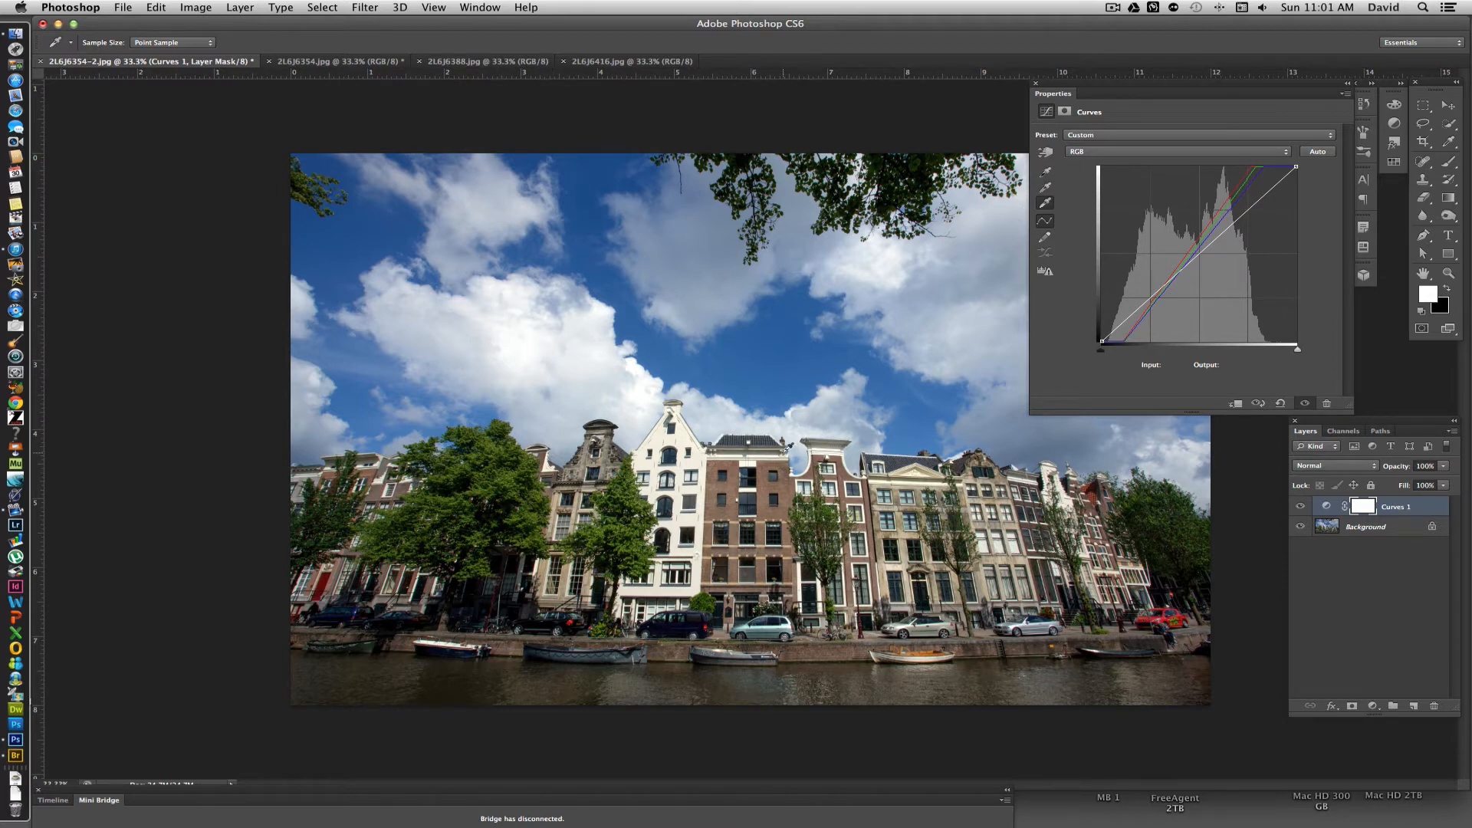
mouse_move(761, 474)
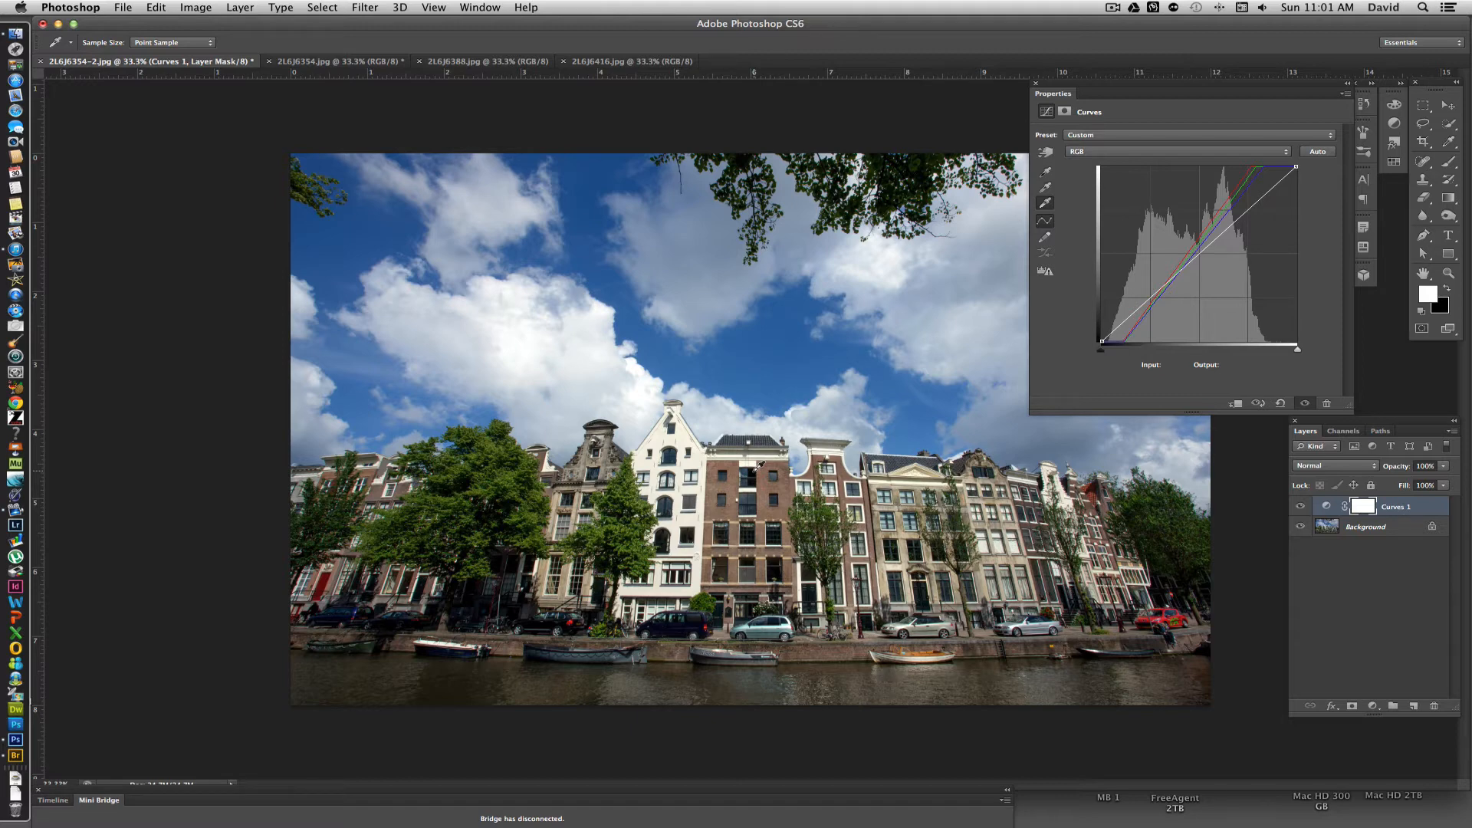
mouse_move(769, 416)
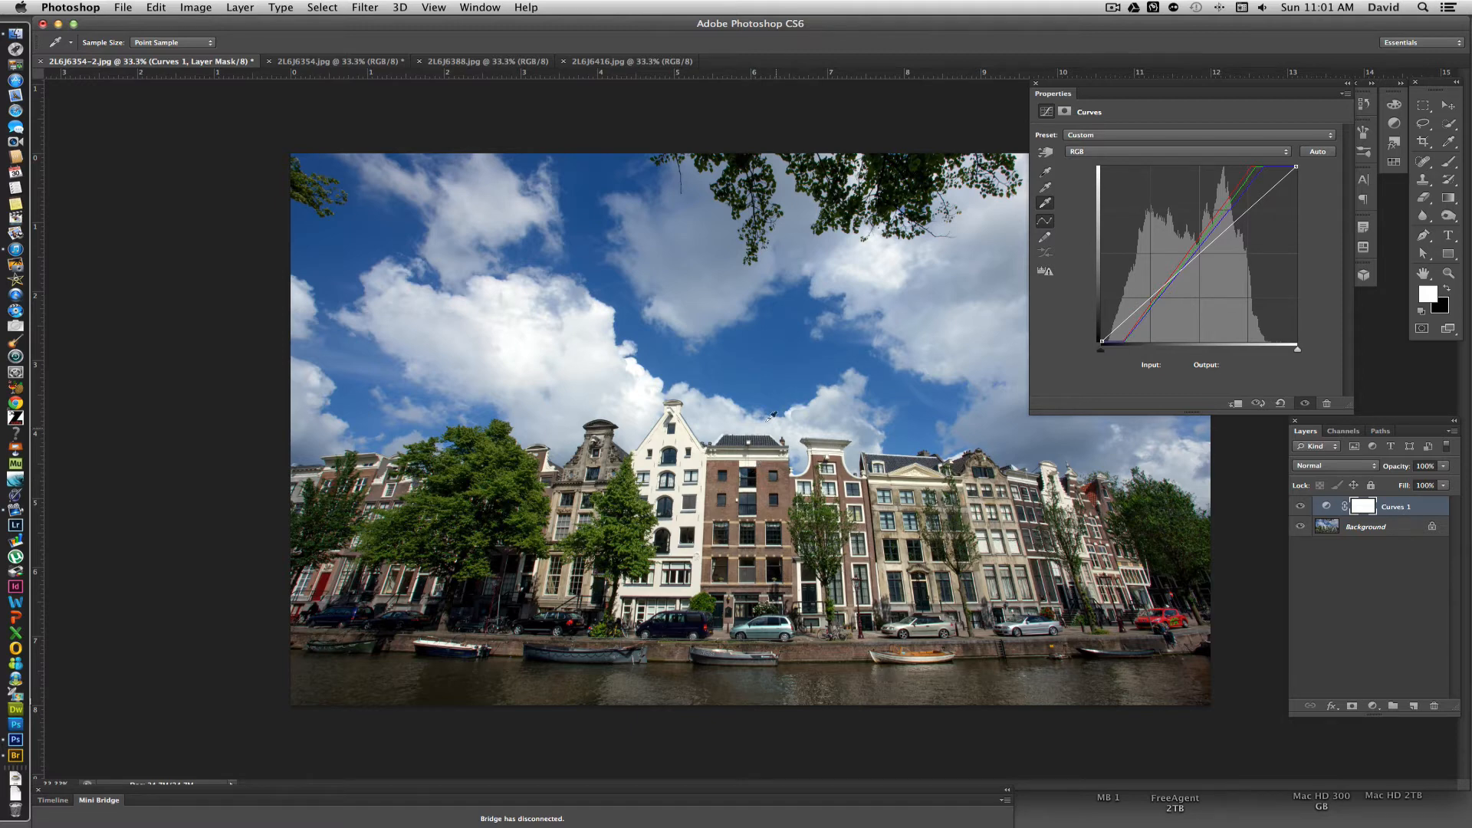
mouse_move(712, 419)
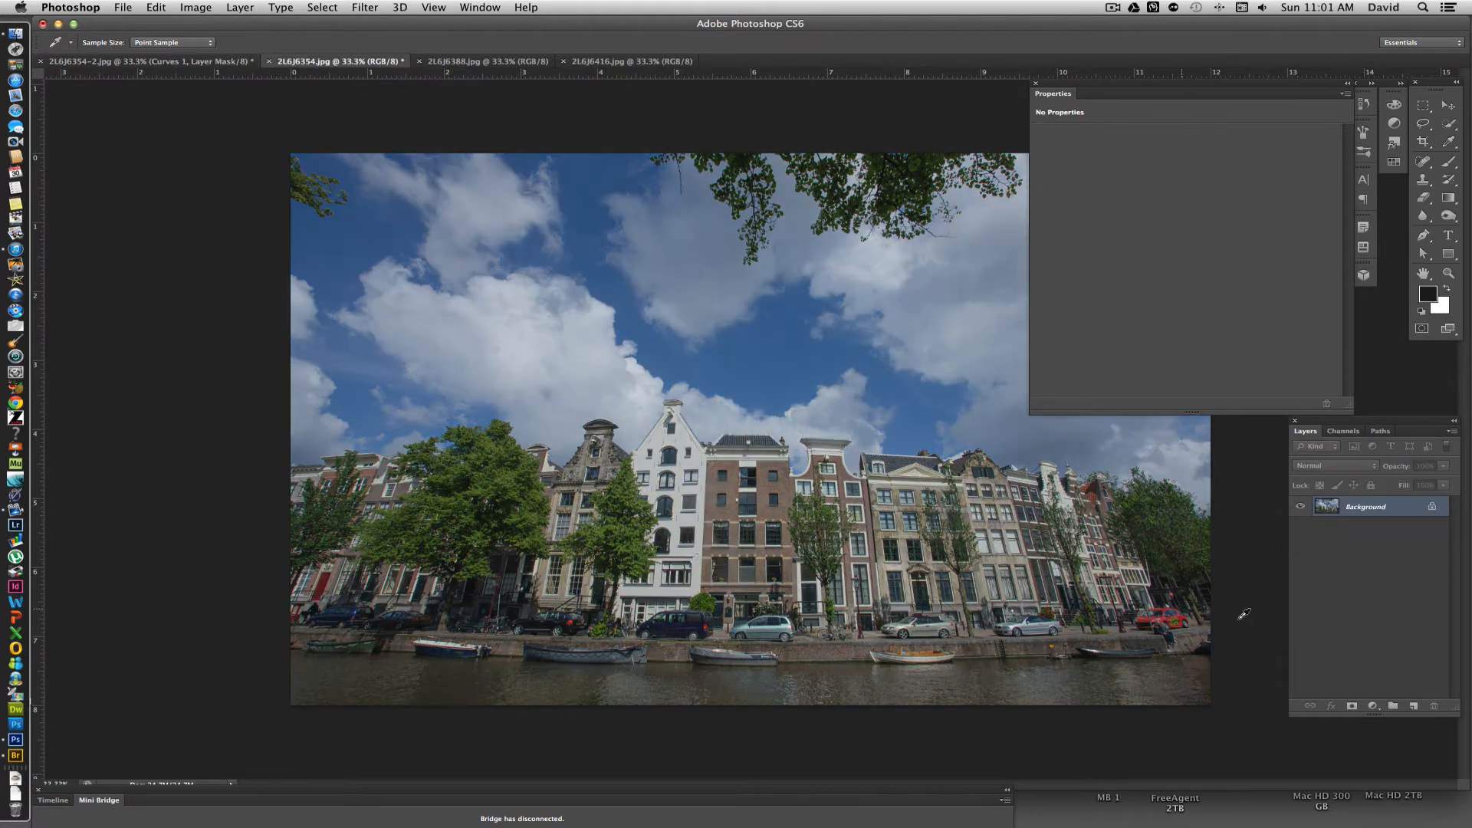
Add a new Curves adjustment layer to the second canal-houses photo
left_click(1373, 705)
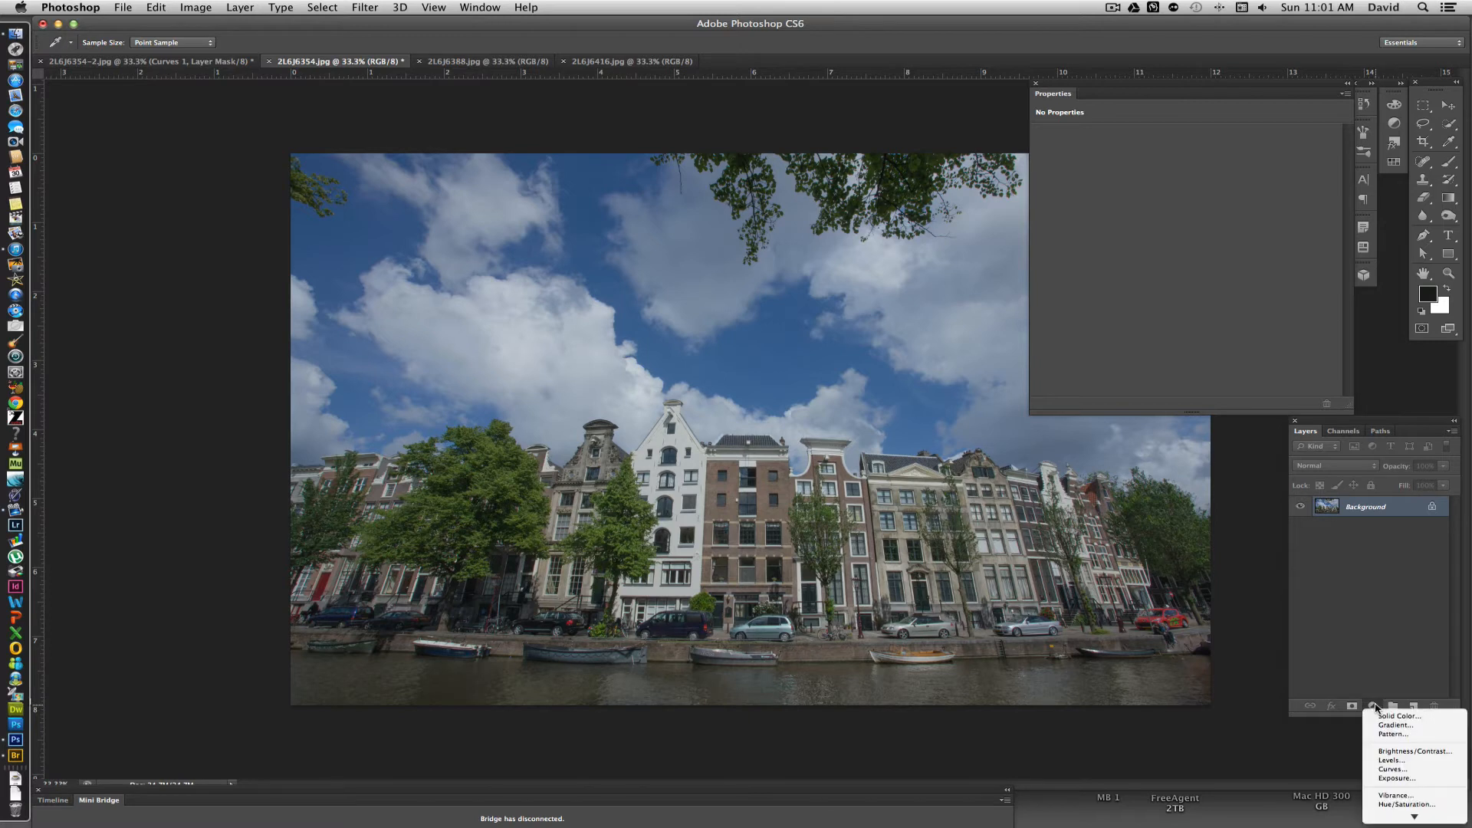
left_click(1393, 769)
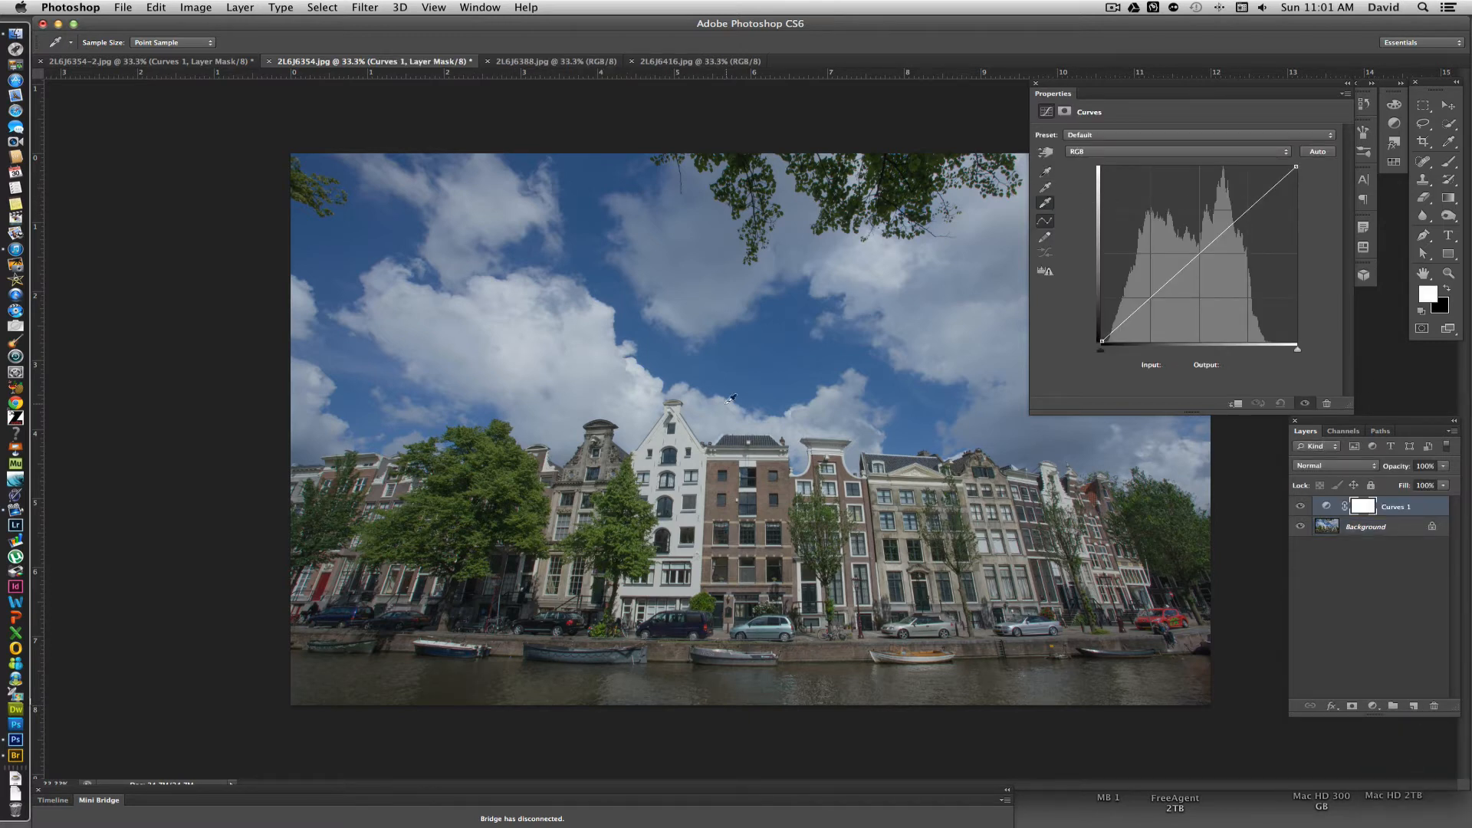
mouse_move(591, 376)
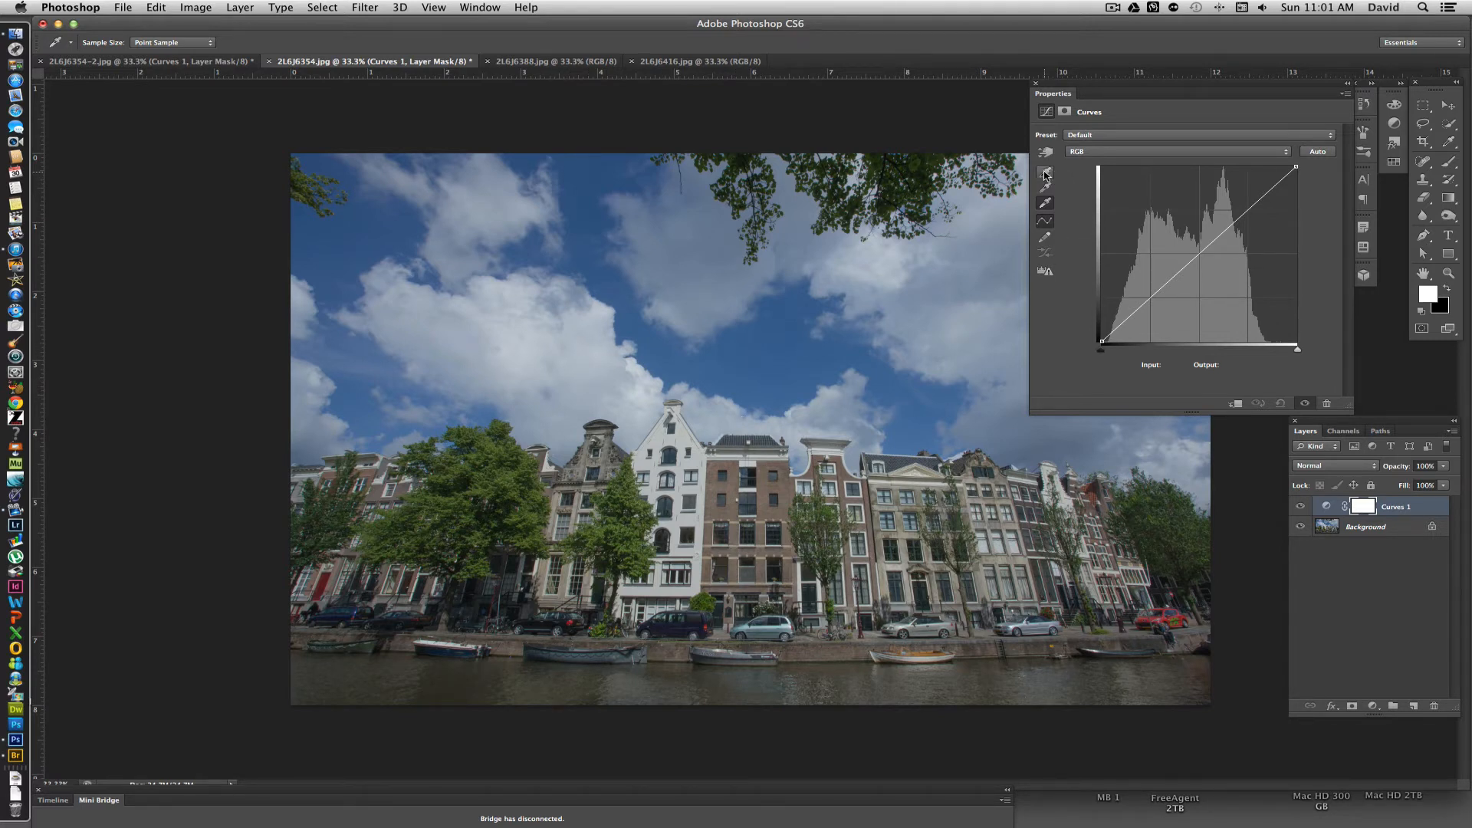
Set the black-point eyedropper's target colour to R 18, G 18, B 18
left_click(1044, 174)
type("18")
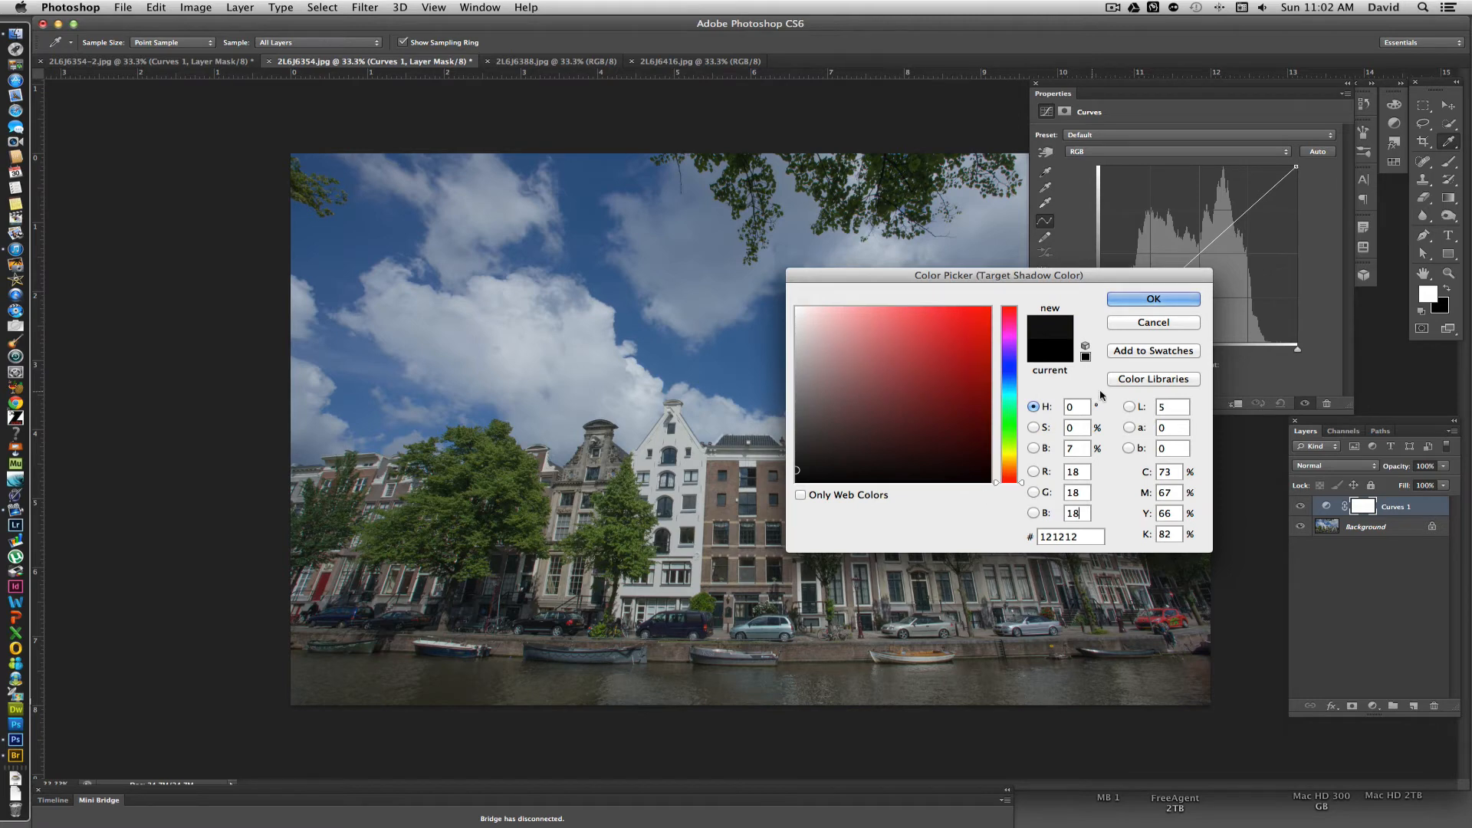
left_click(1152, 298)
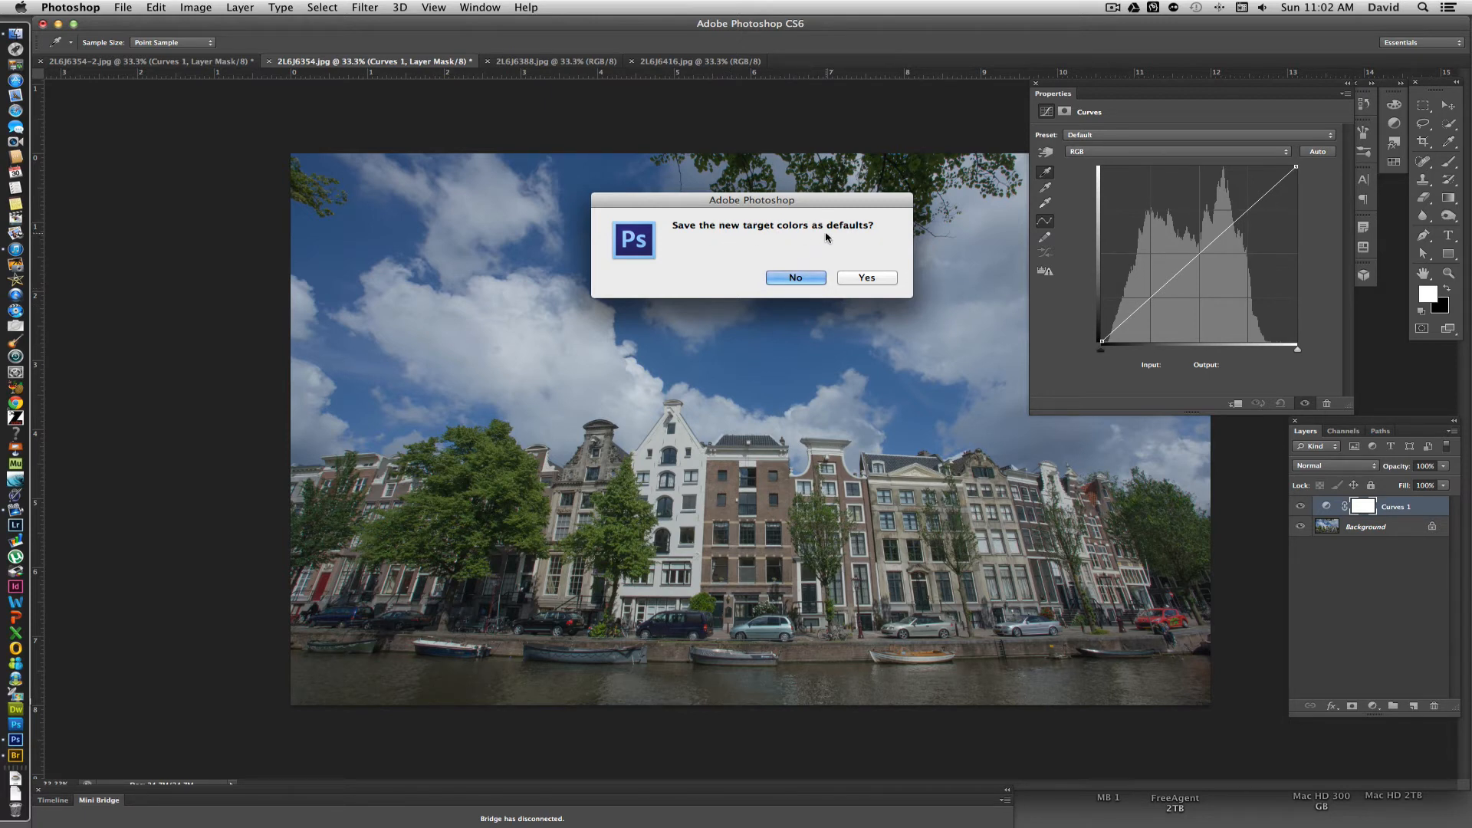
left_click(795, 277)
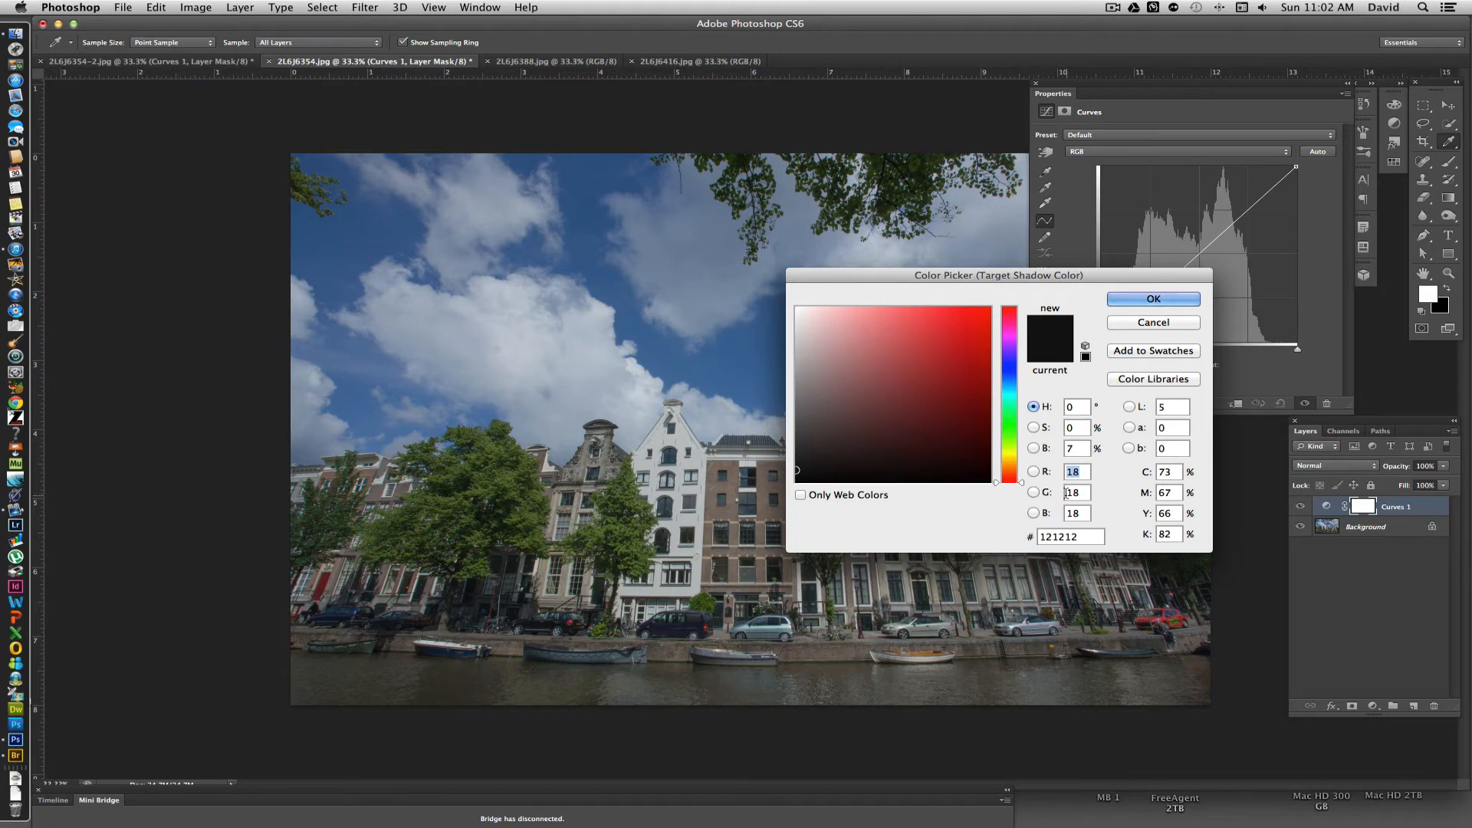
left_click(1151, 299)
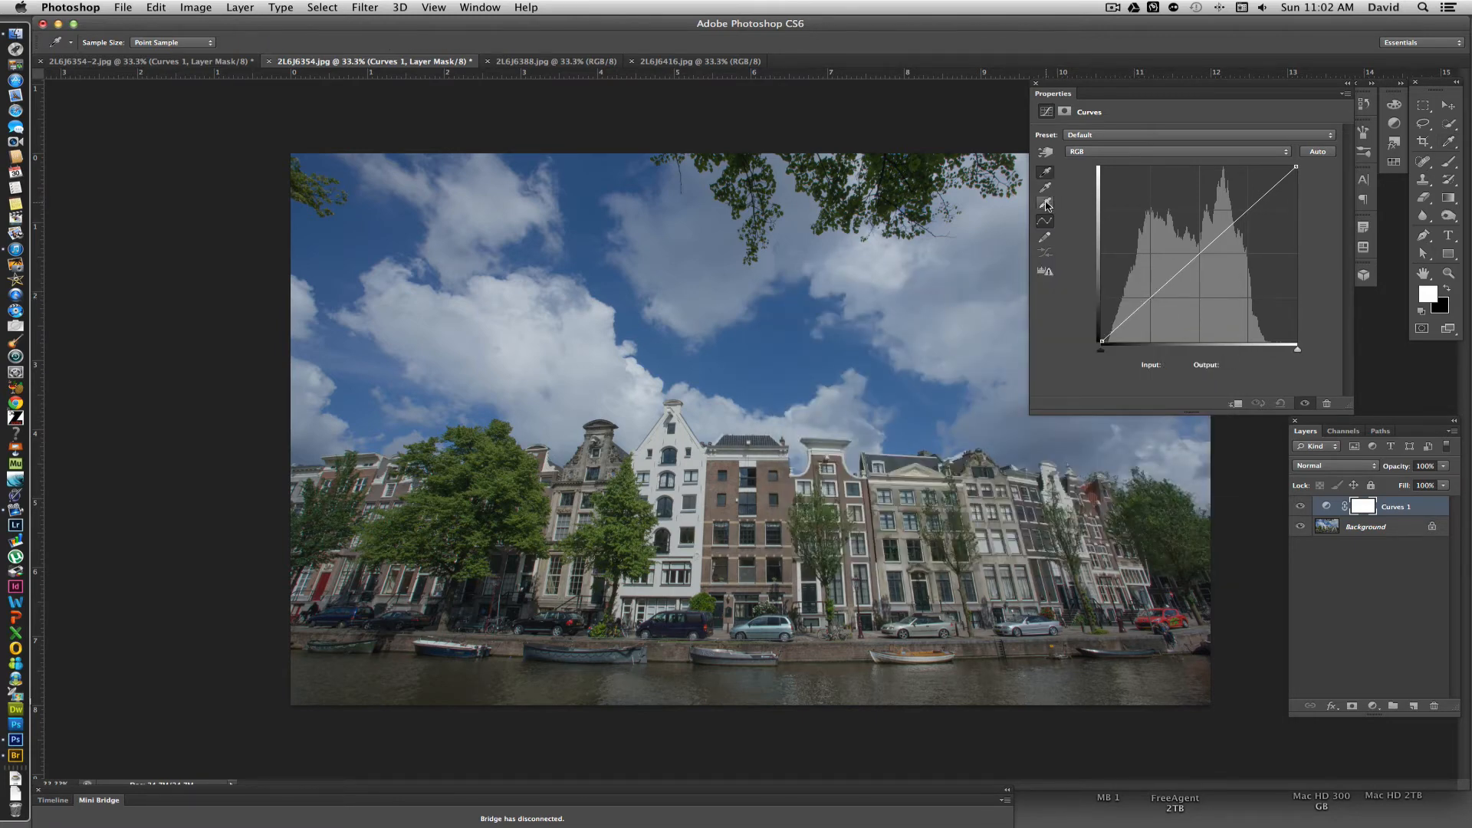
Set the white-point eyedropper's target colour to R 240, G 240, B 240
left_click(1044, 203)
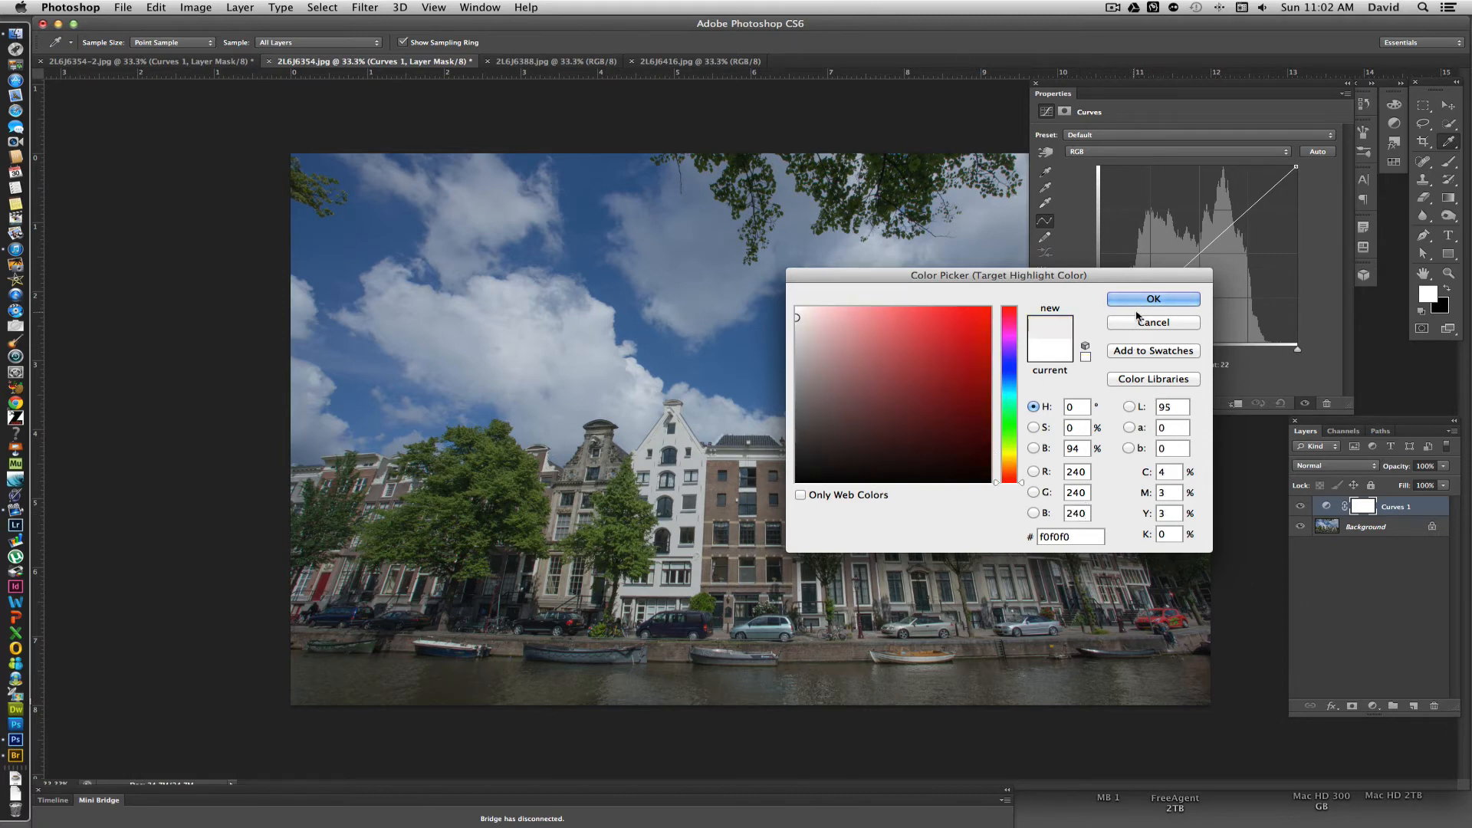
left_click(1153, 299)
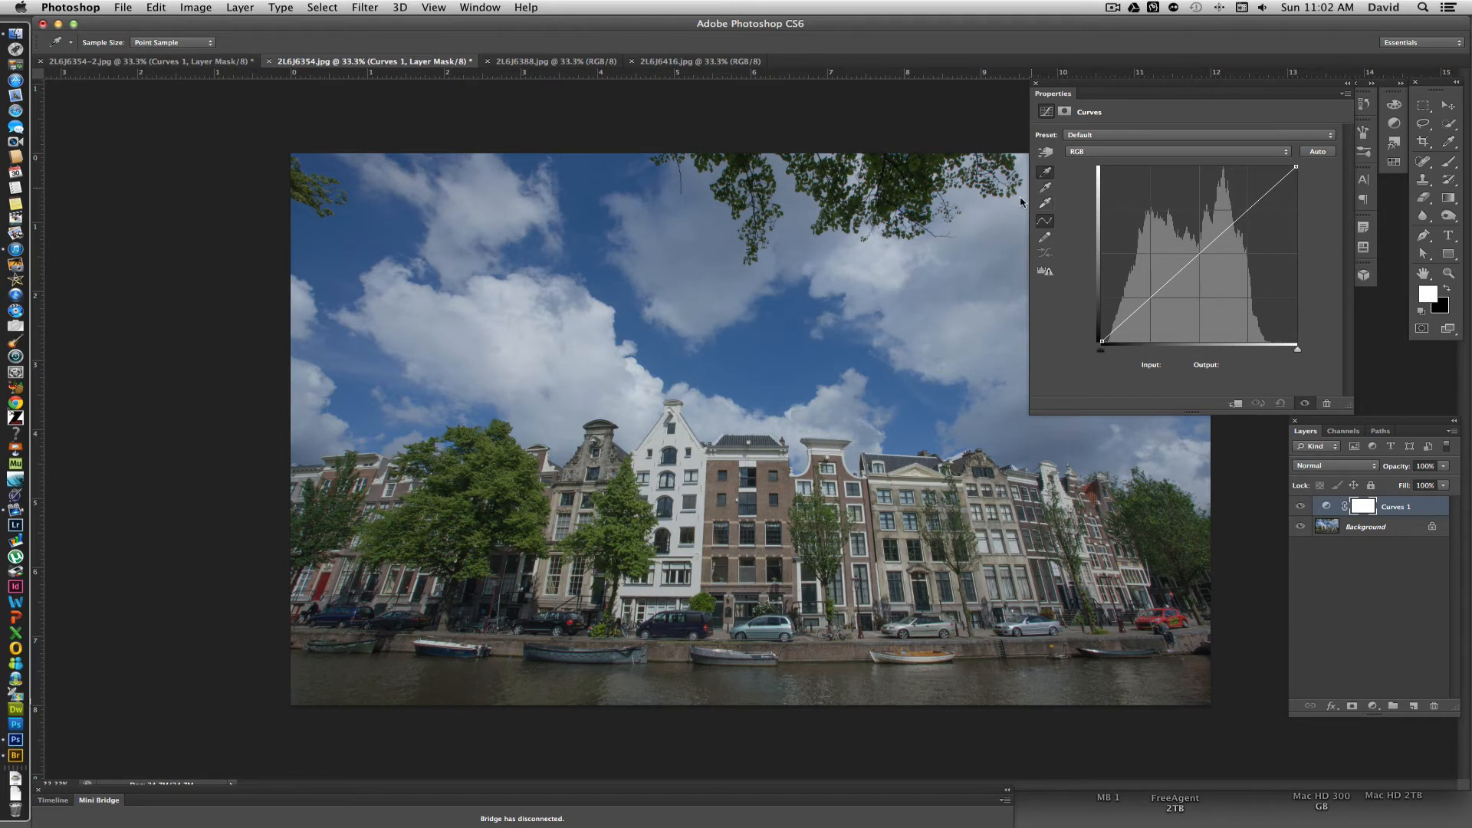
mouse_move(756, 467)
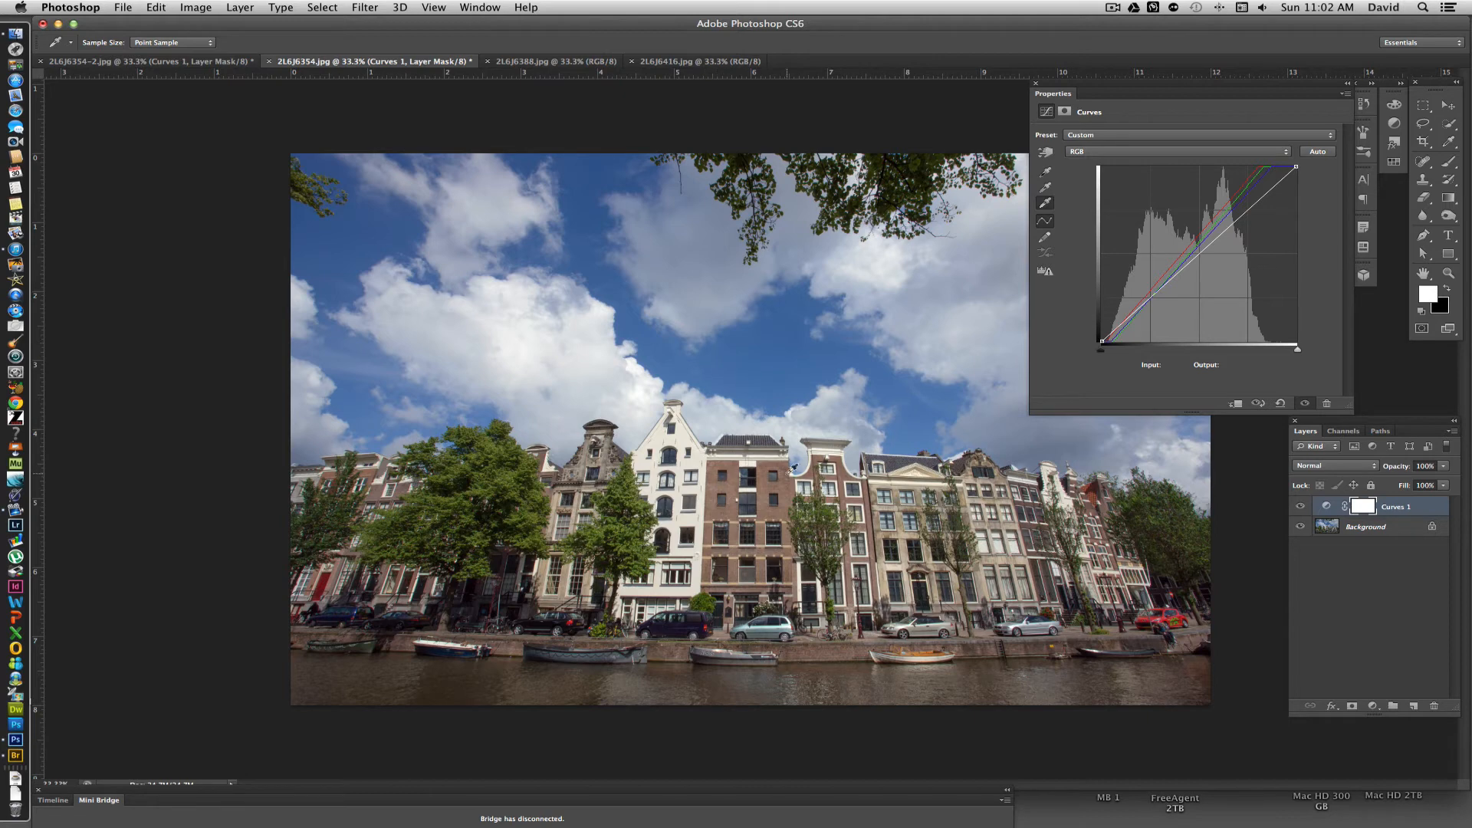
mouse_move(552, 366)
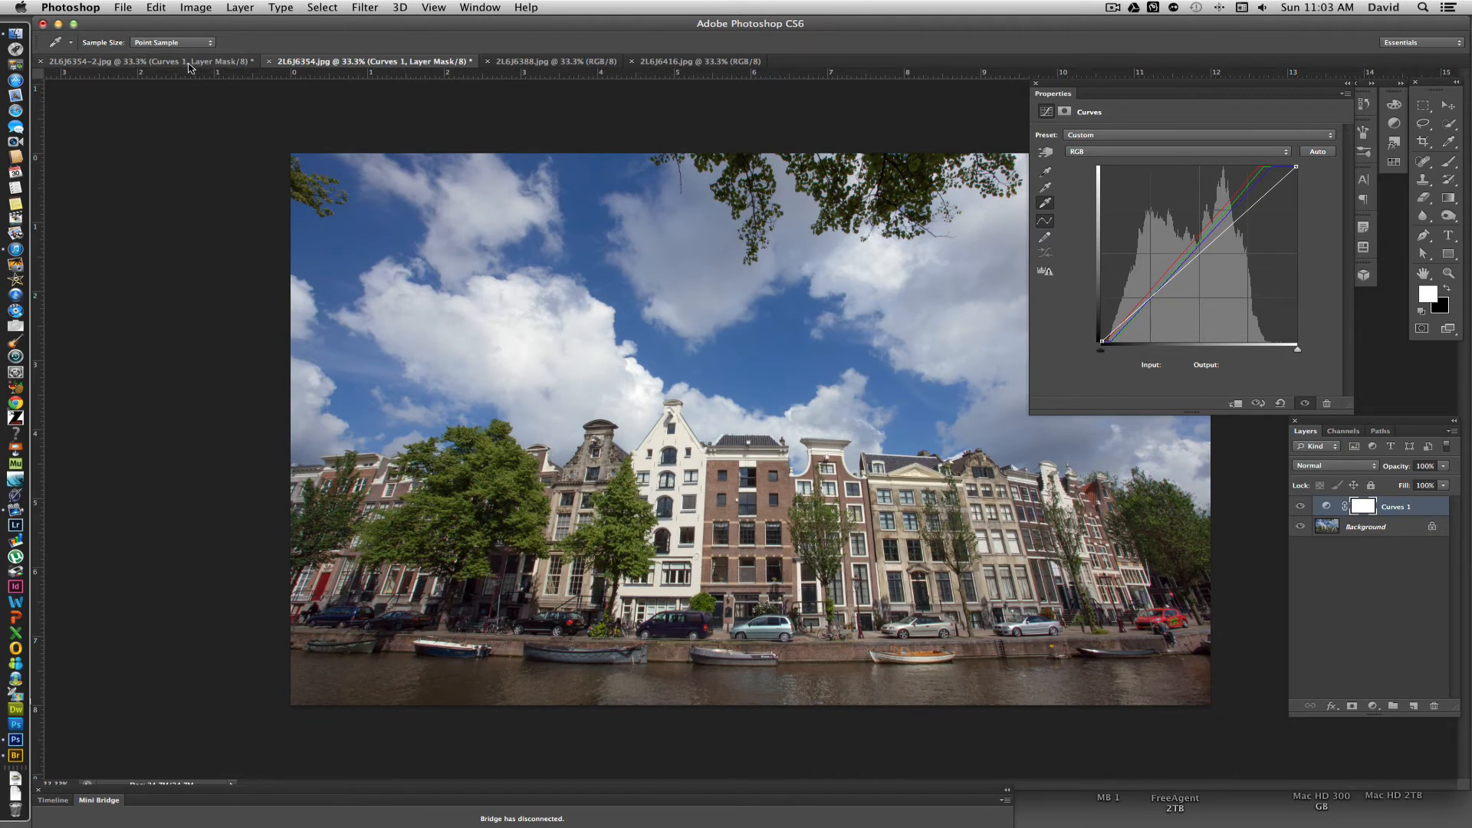
mouse_move(177, 61)
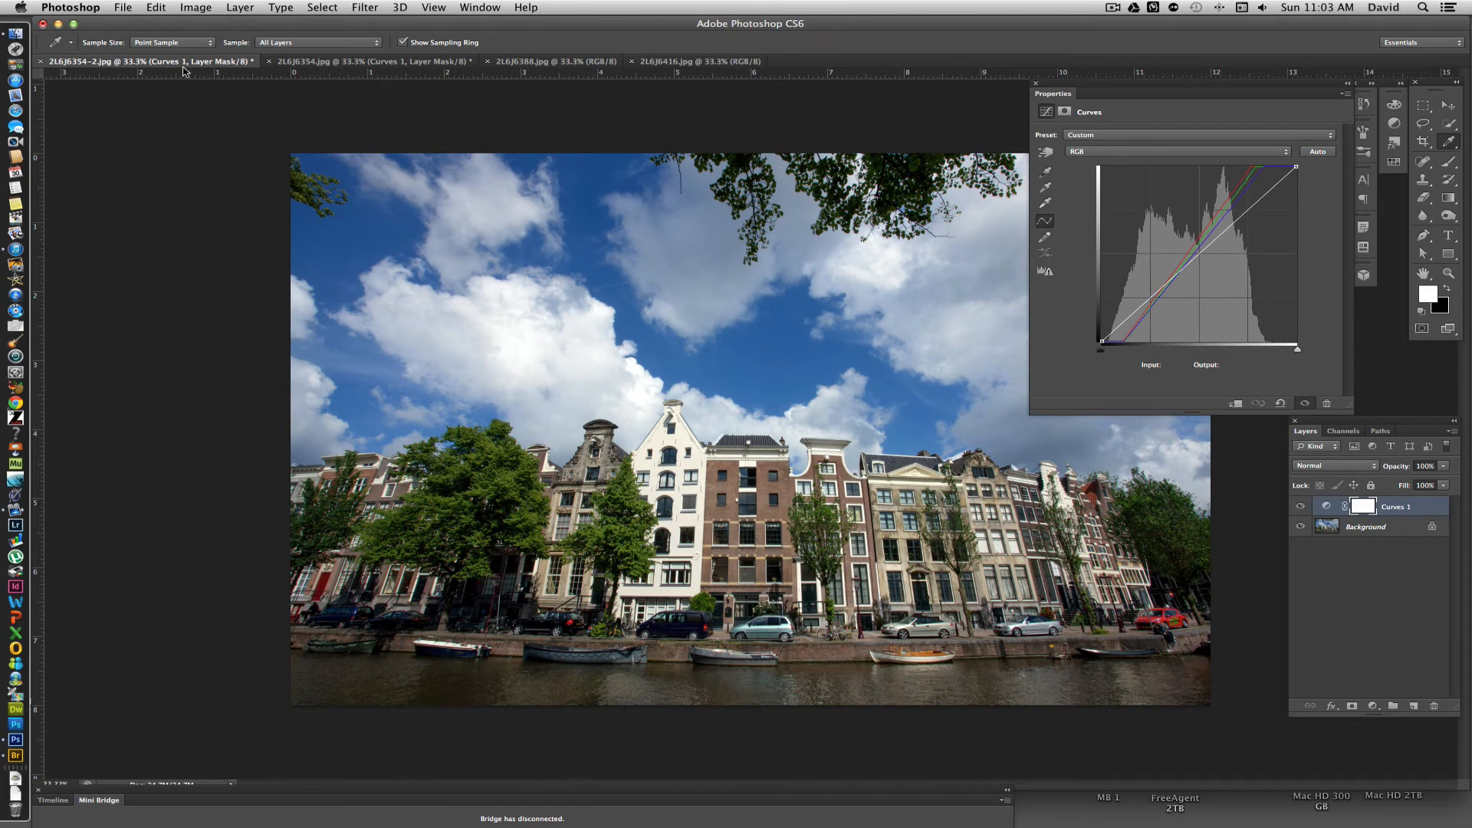
mouse_move(580, 335)
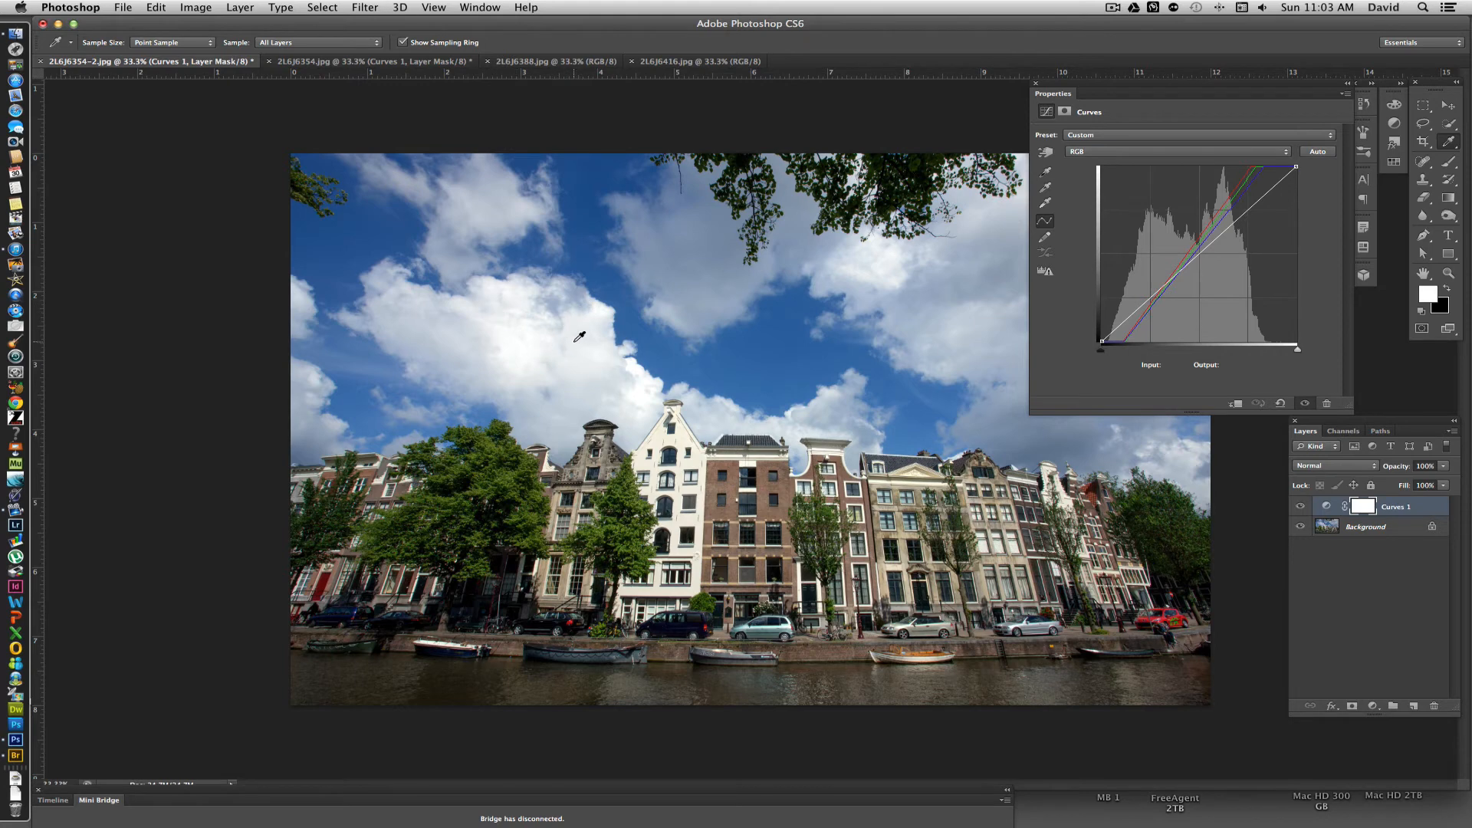
mouse_move(326, 74)
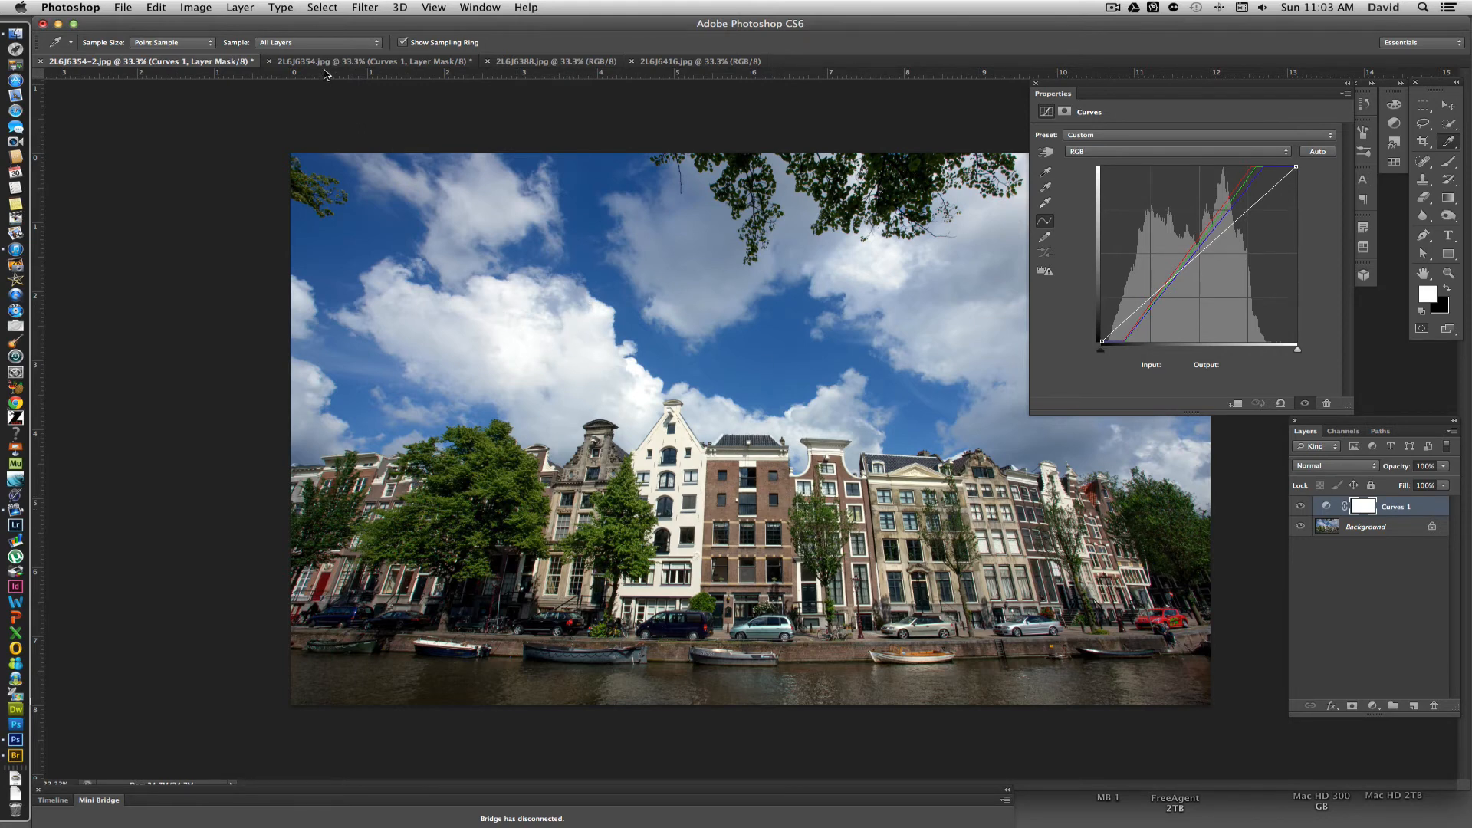
Return to the second canal-houses photo after comparing it with the first
left_click(371, 62)
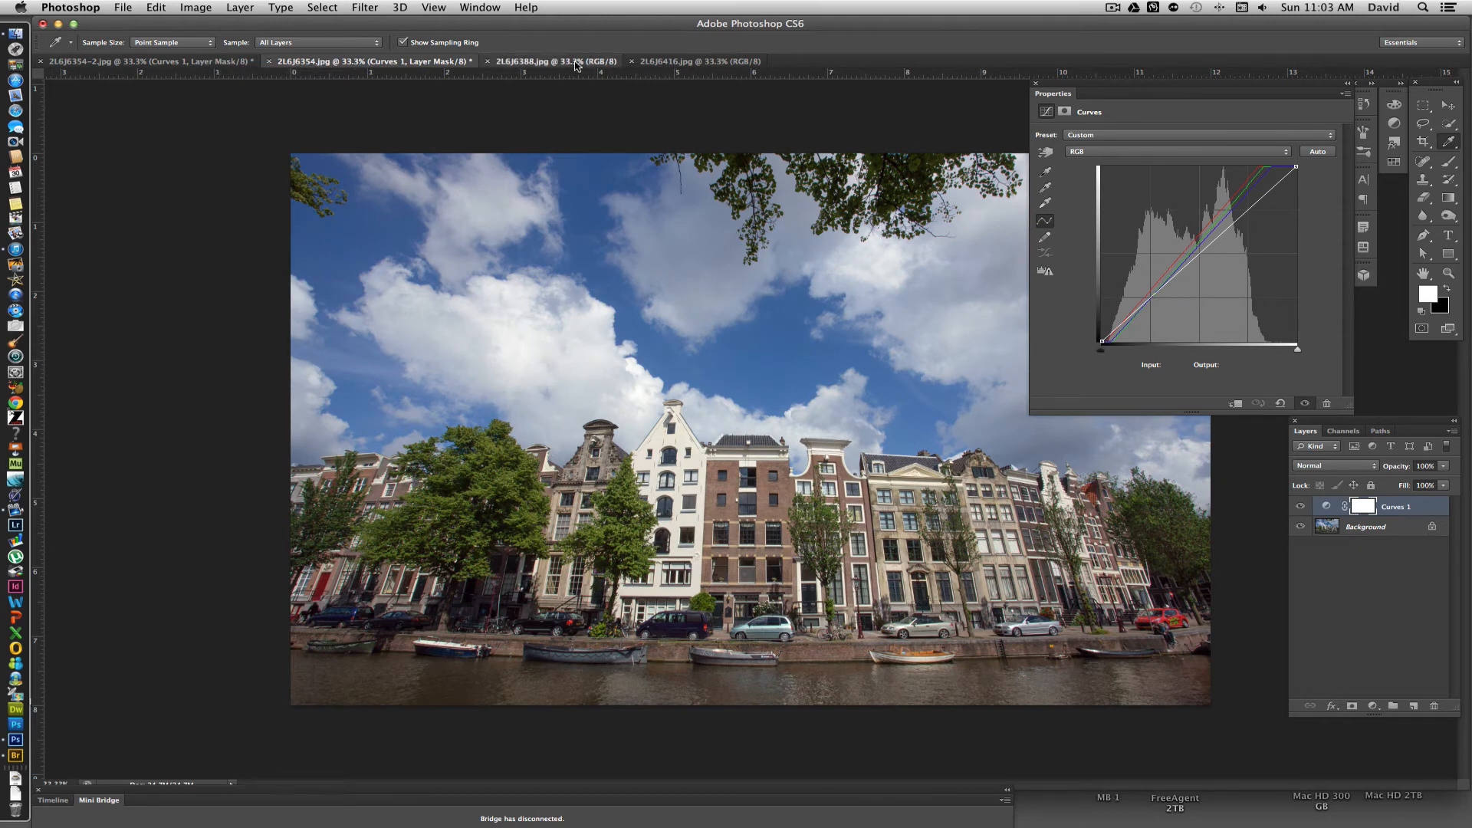
Add a Curves adjustment layer to the bicycles-on-bridge photo, then show the blue-bicycle photo
left_click(553, 61)
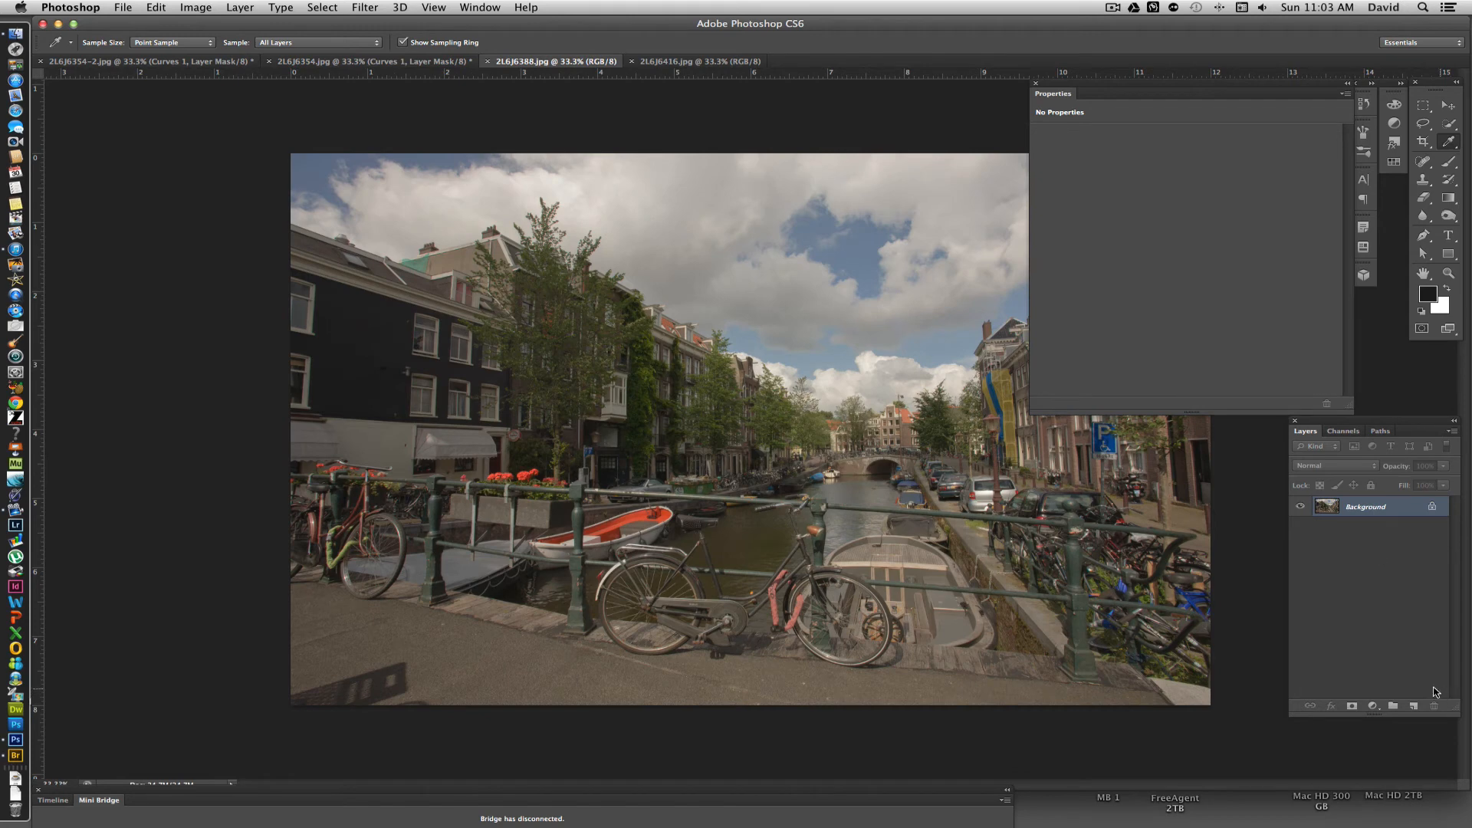
left_click(1372, 705)
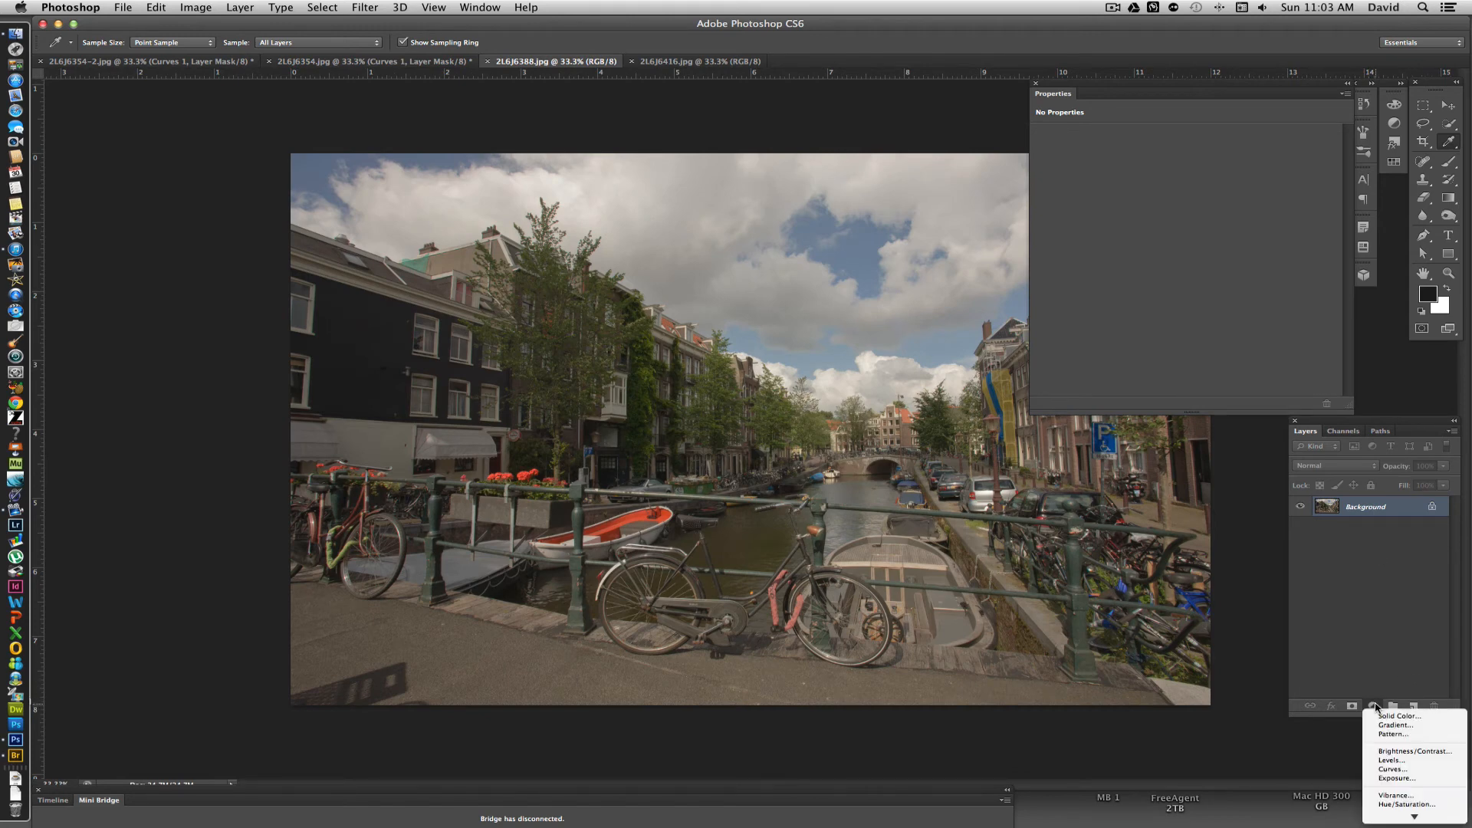
left_click(1398, 769)
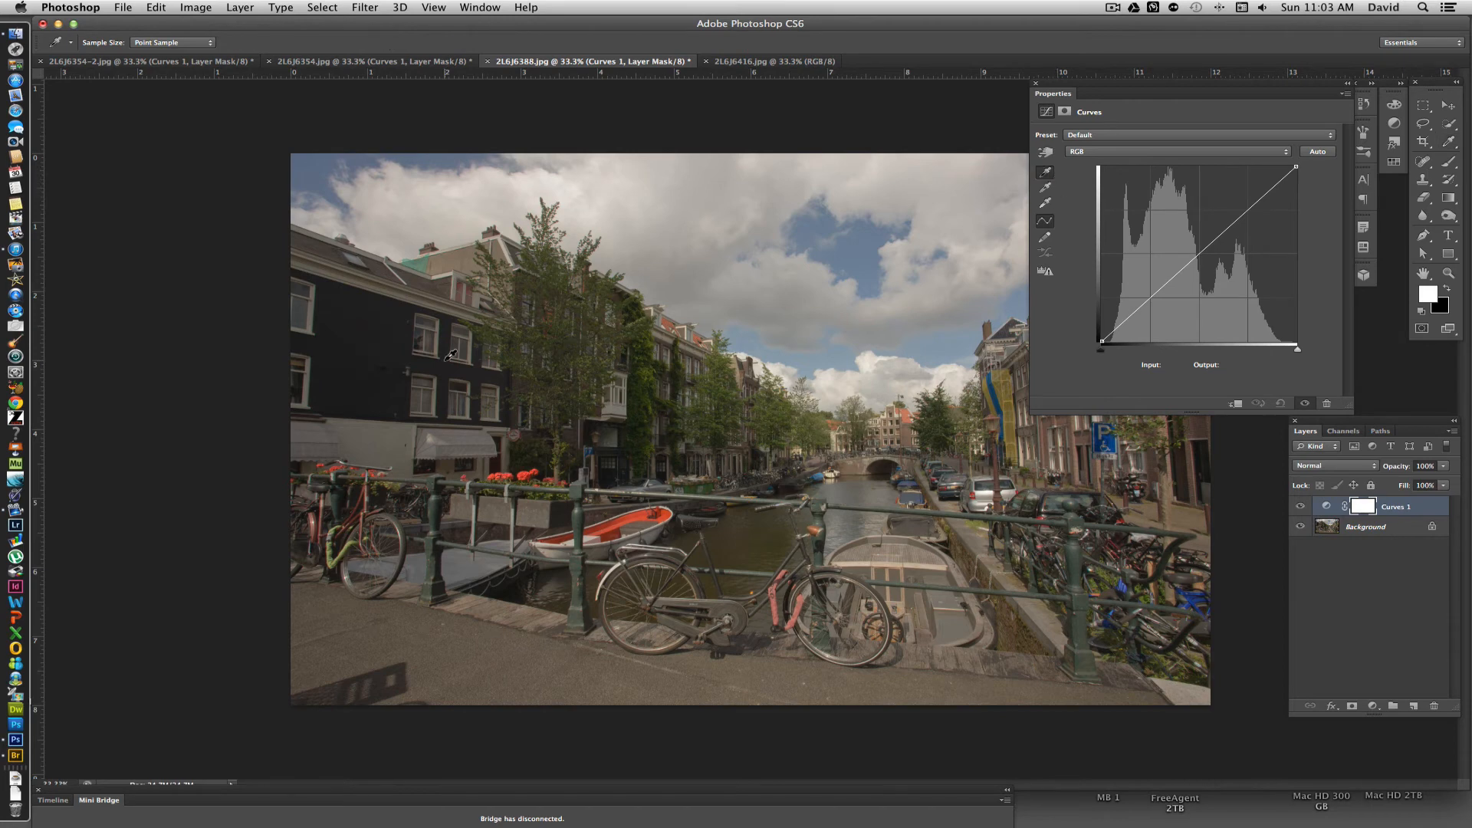
mouse_move(390, 317)
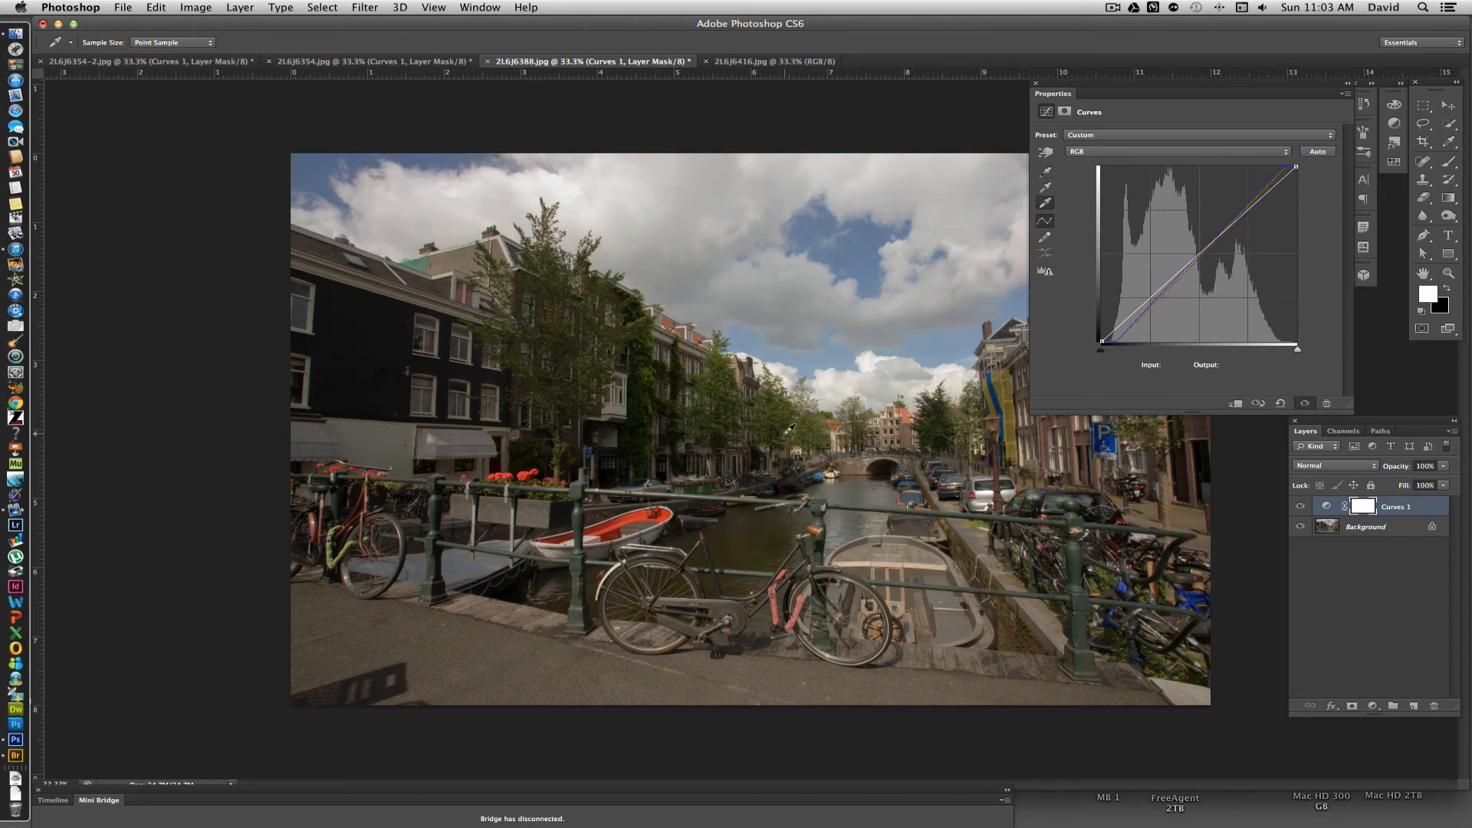
mouse_move(982, 159)
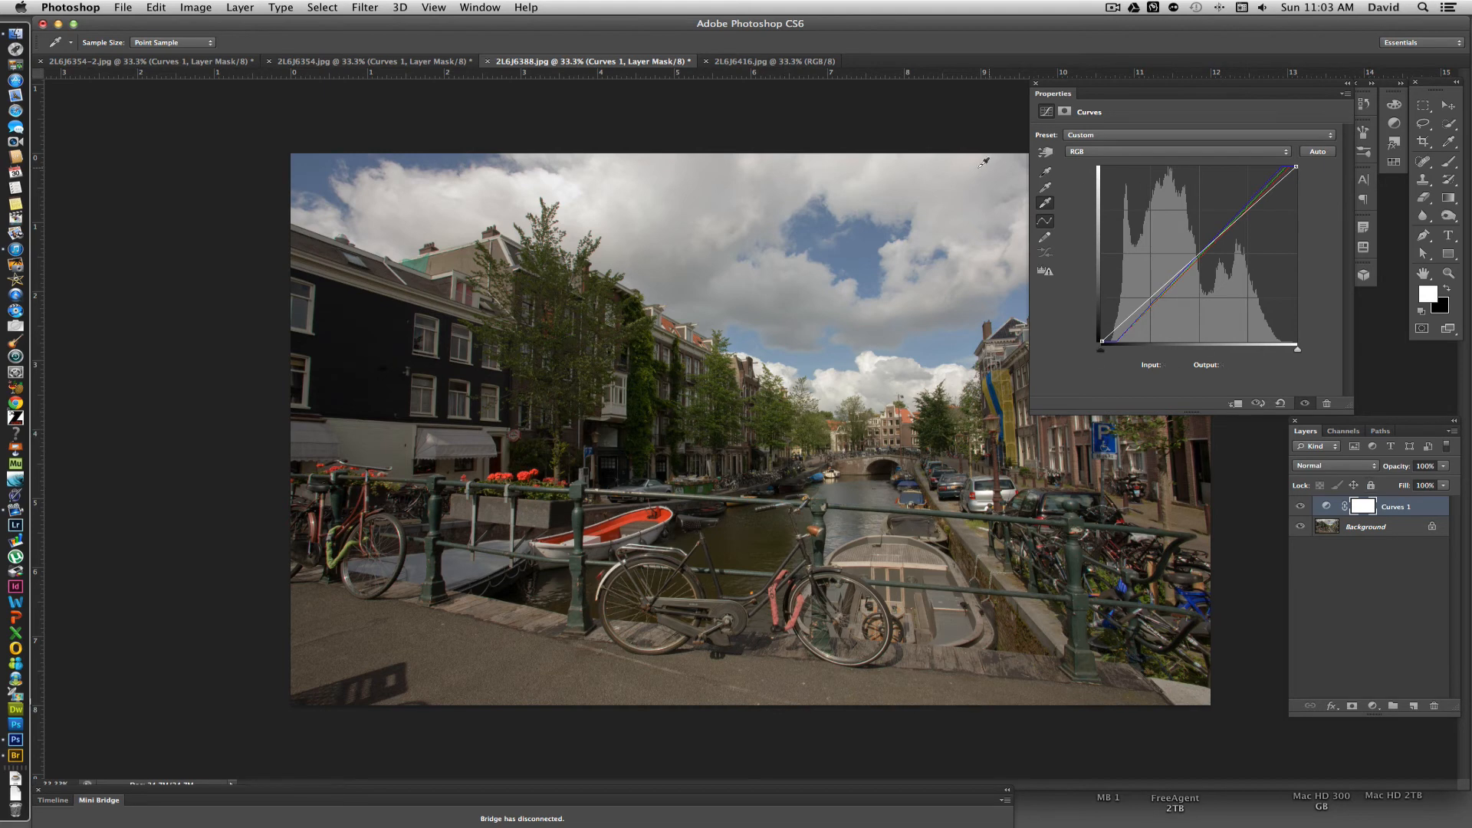
left_click(772, 61)
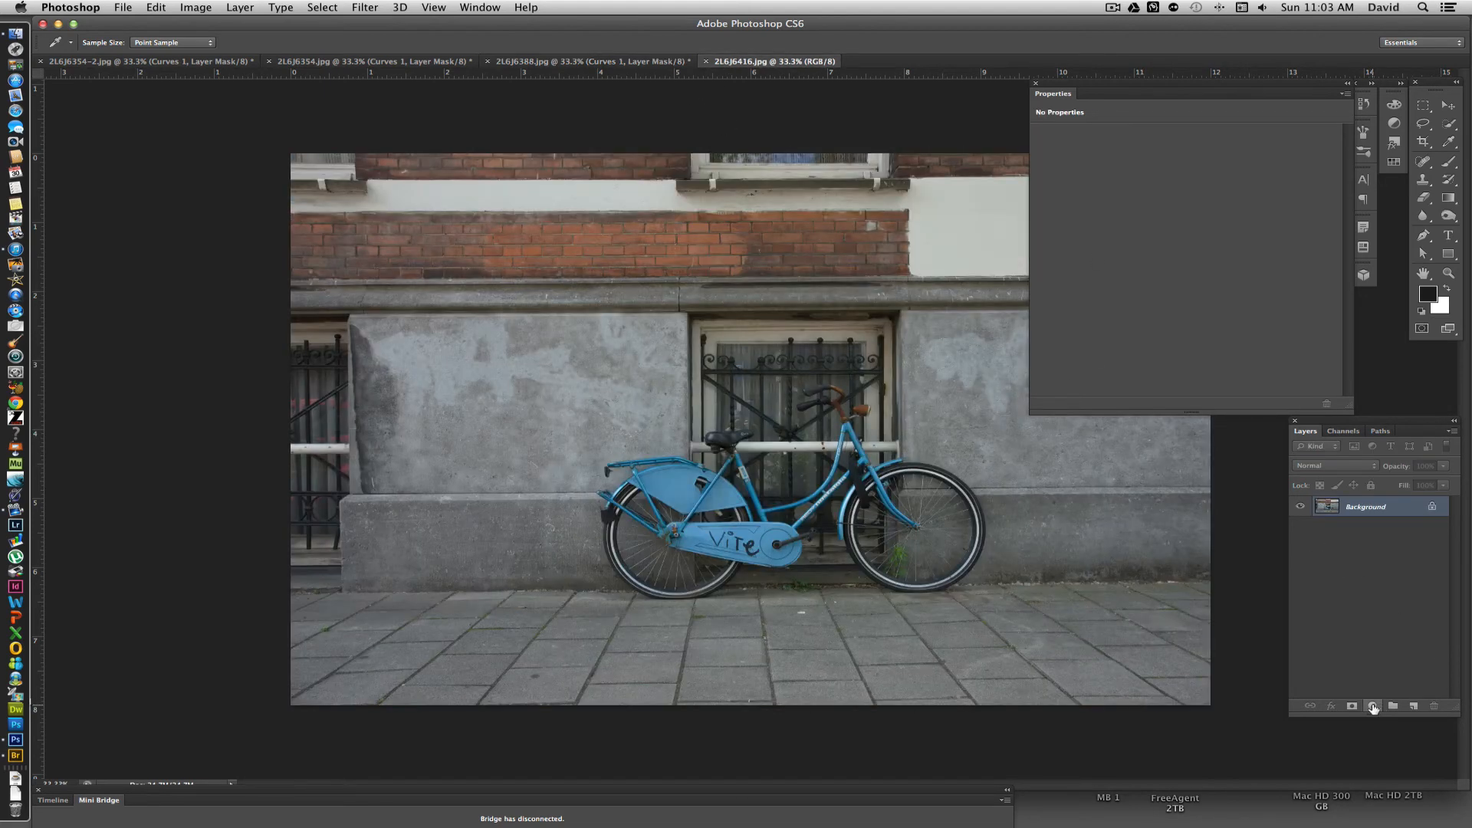
Add a Curves layer to the blue-bicycle photo and collapse the Curves properties
left_click(1372, 706)
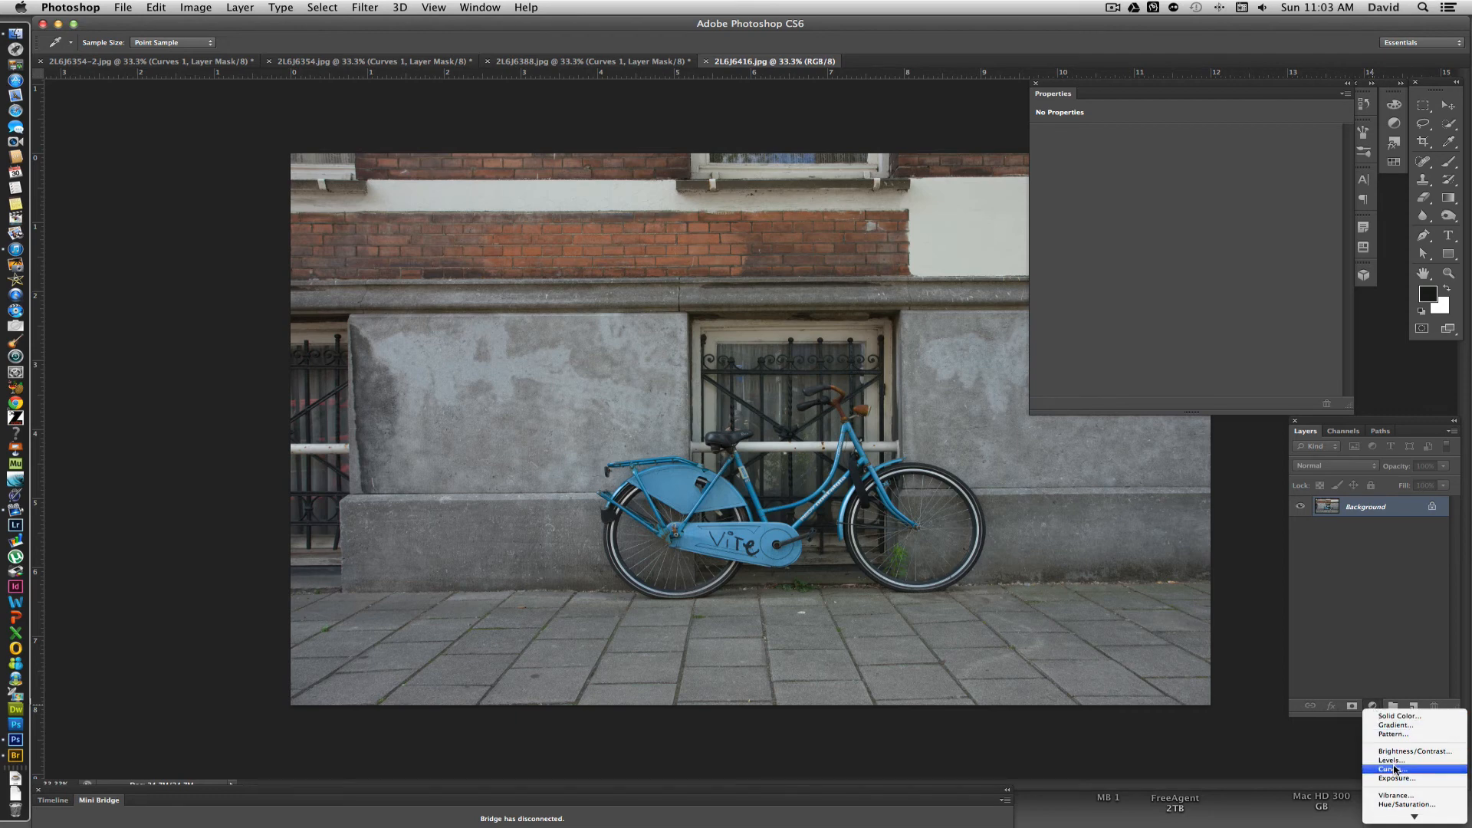
left_click(1392, 769)
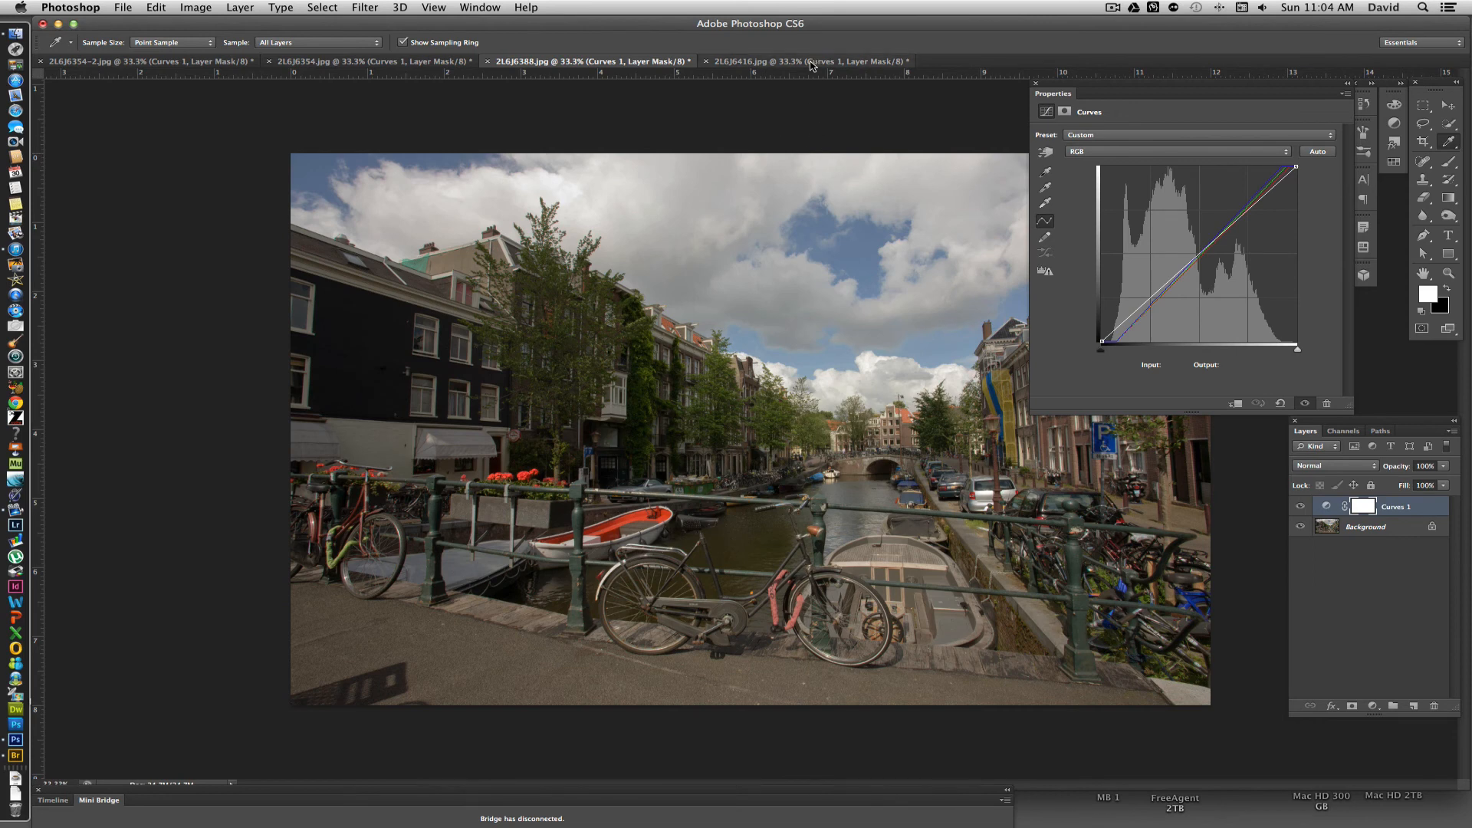
left_click(806, 62)
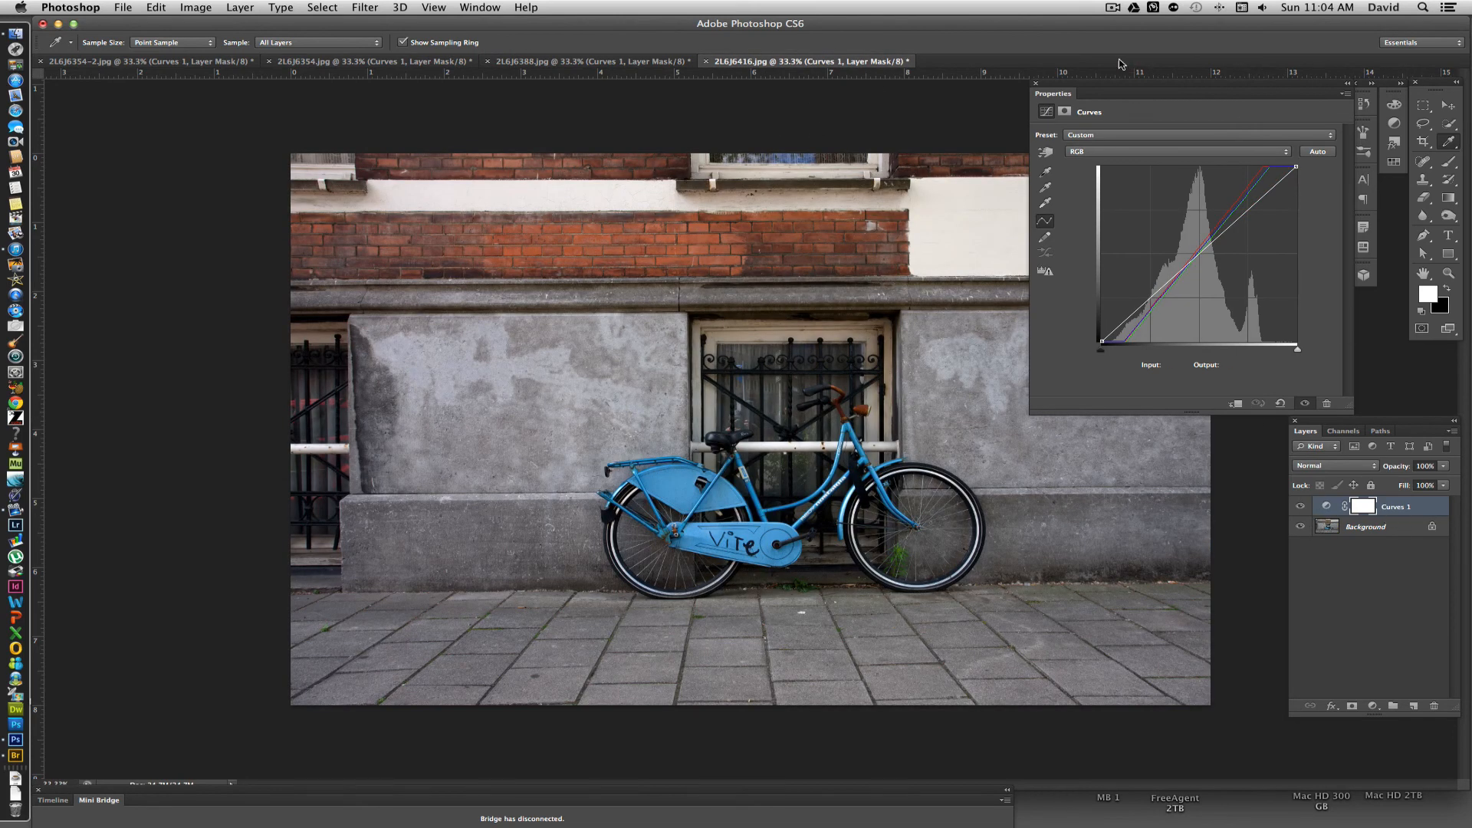
left_click(1036, 83)
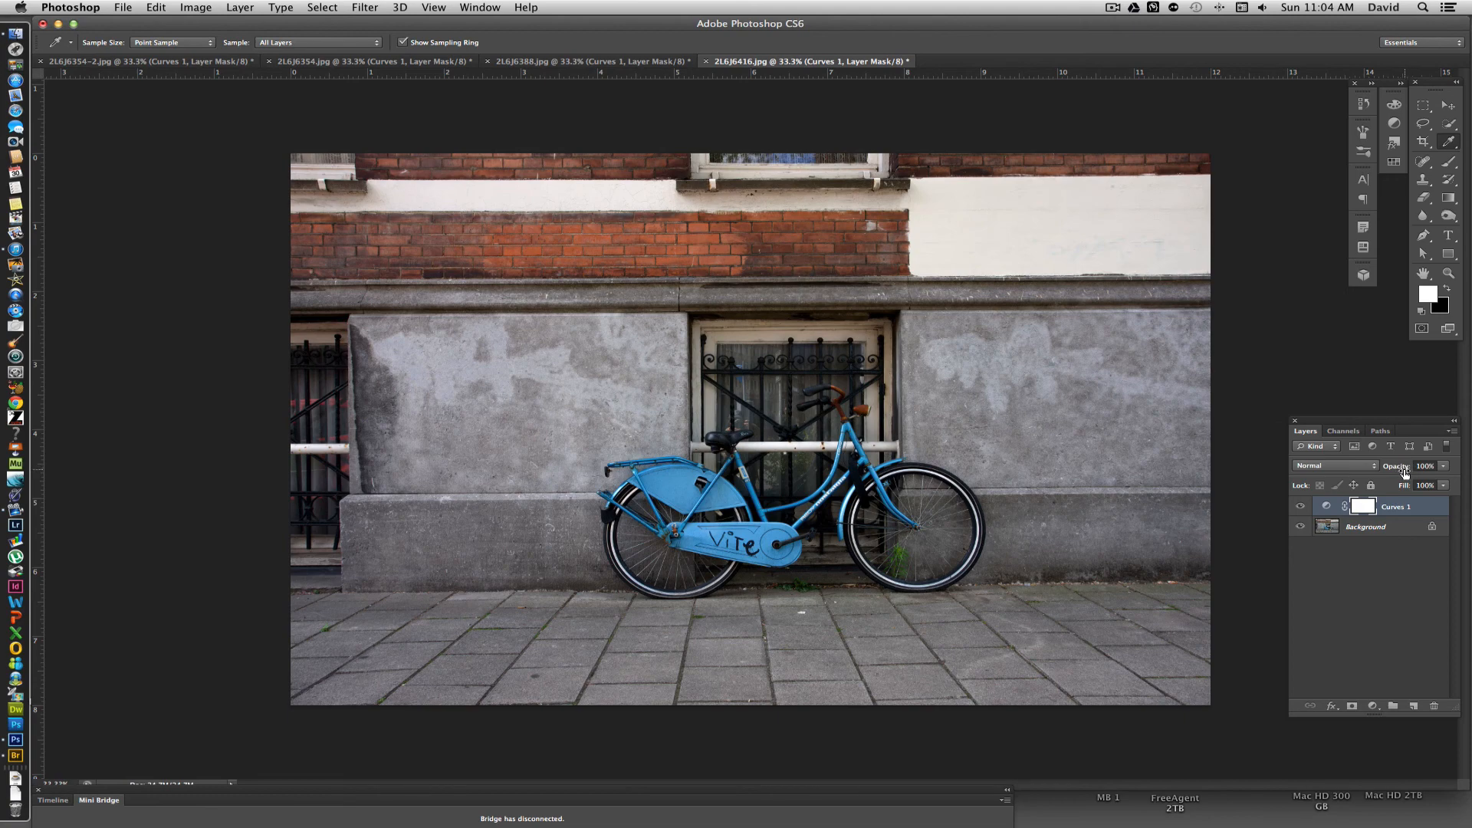
mouse_move(1121, 338)
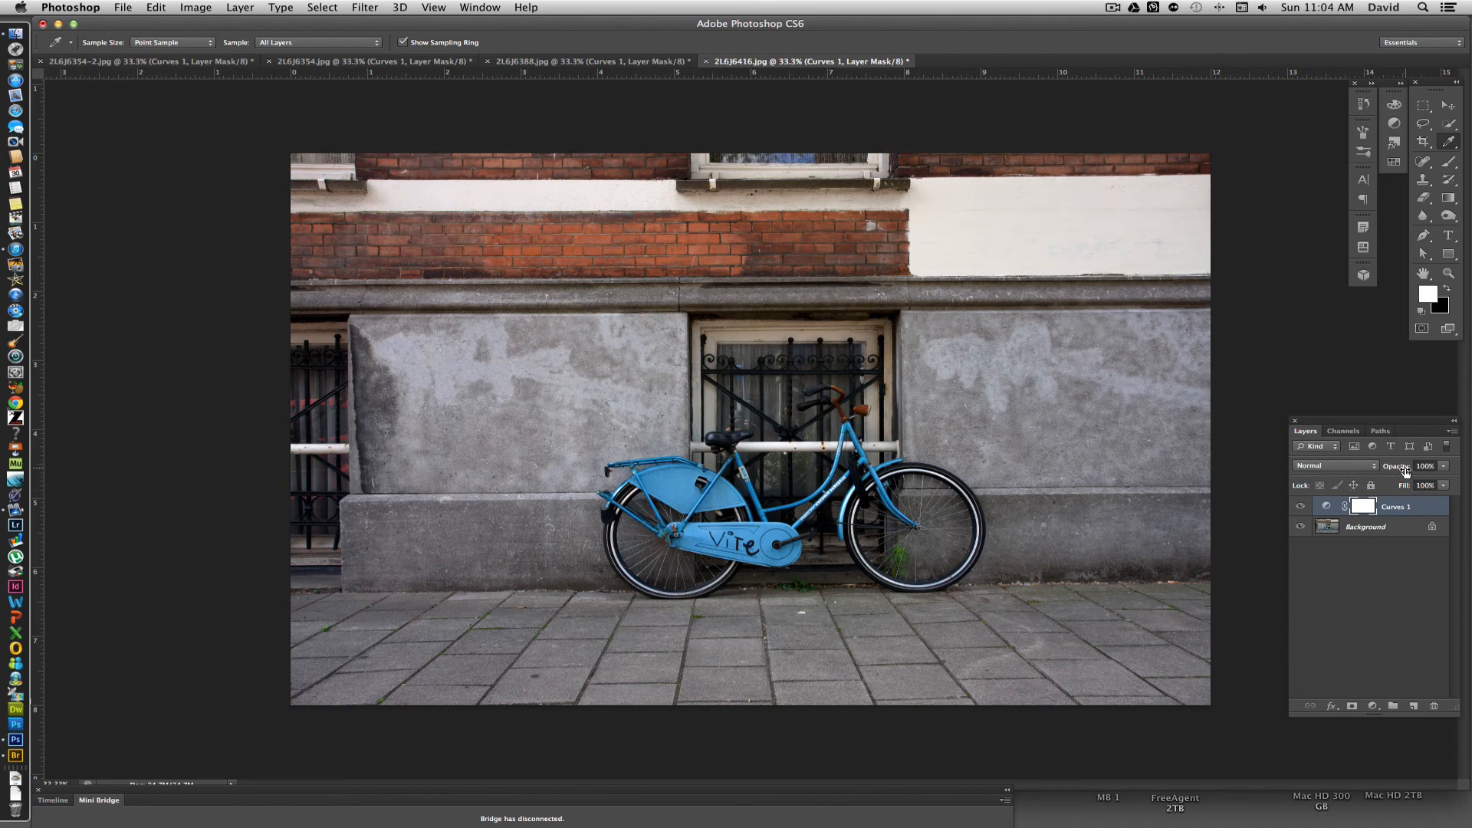
Lower the blue-bicycle photo's Curves layer opacity to about 98%
left_click(1425, 465)
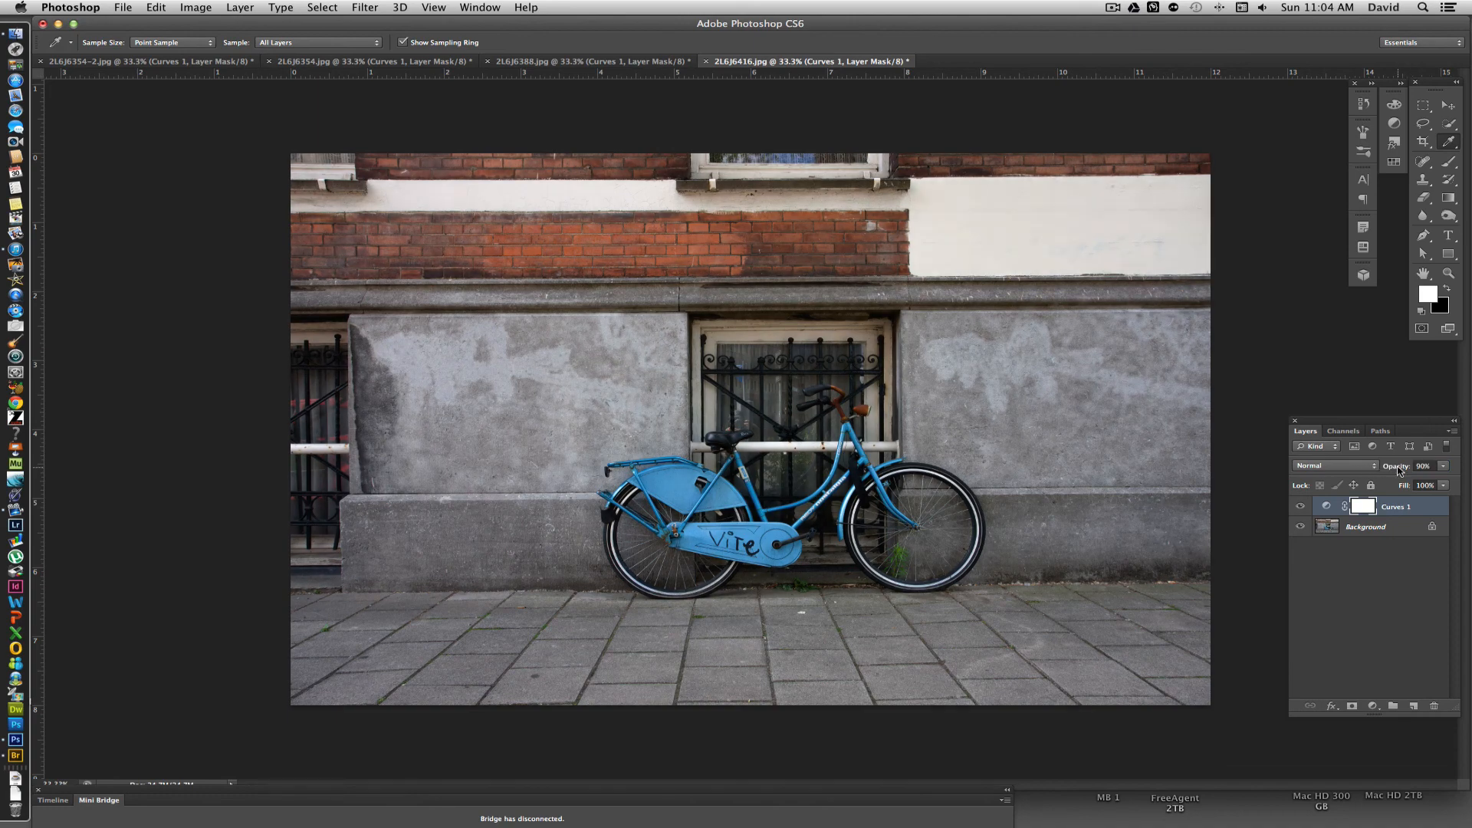
left_click(1425, 465)
type("98")
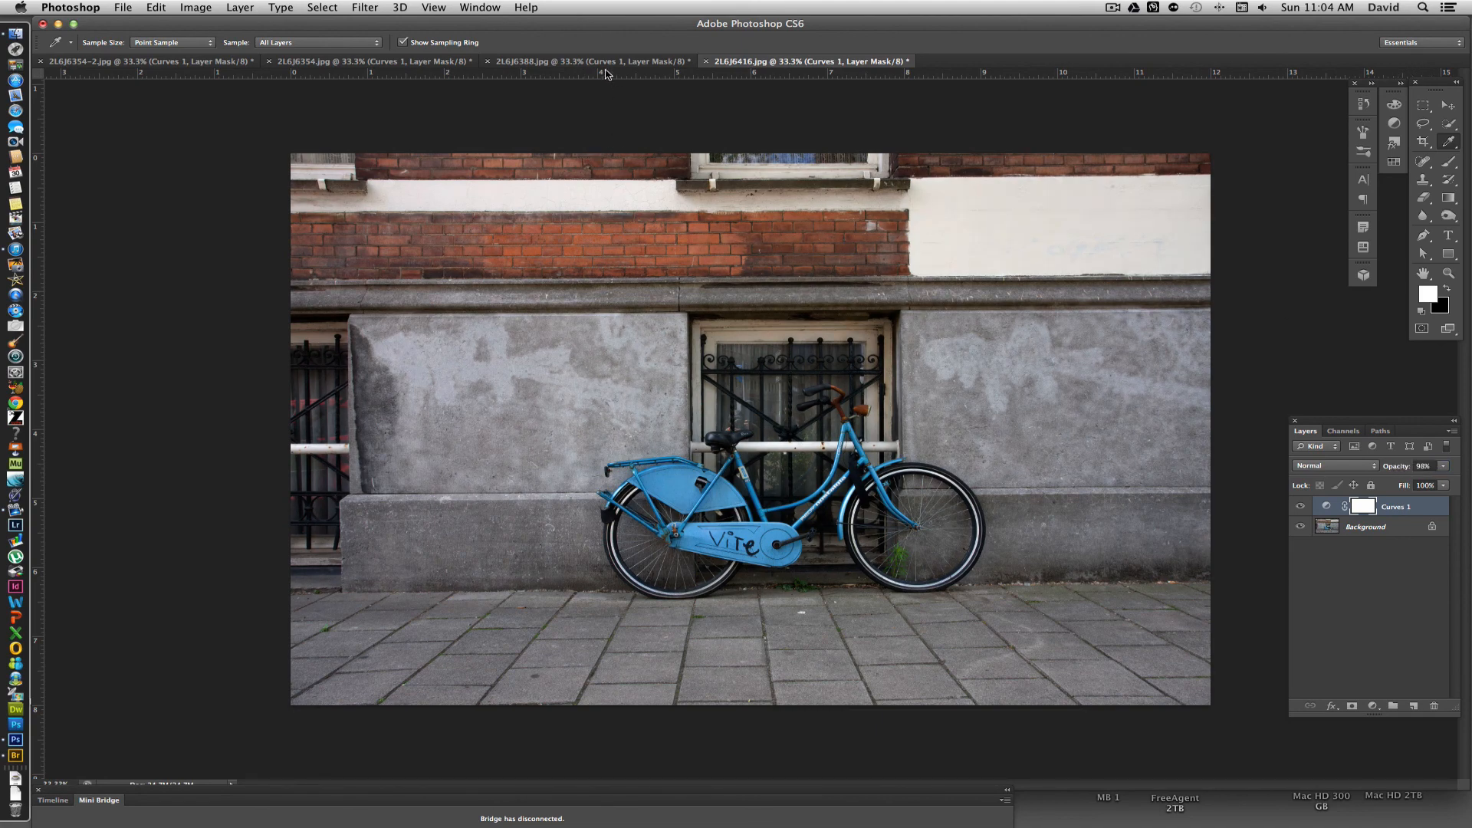
Hide the bicycles-on-bridge photo's Curves layer to view the uncorrected original
left_click(587, 61)
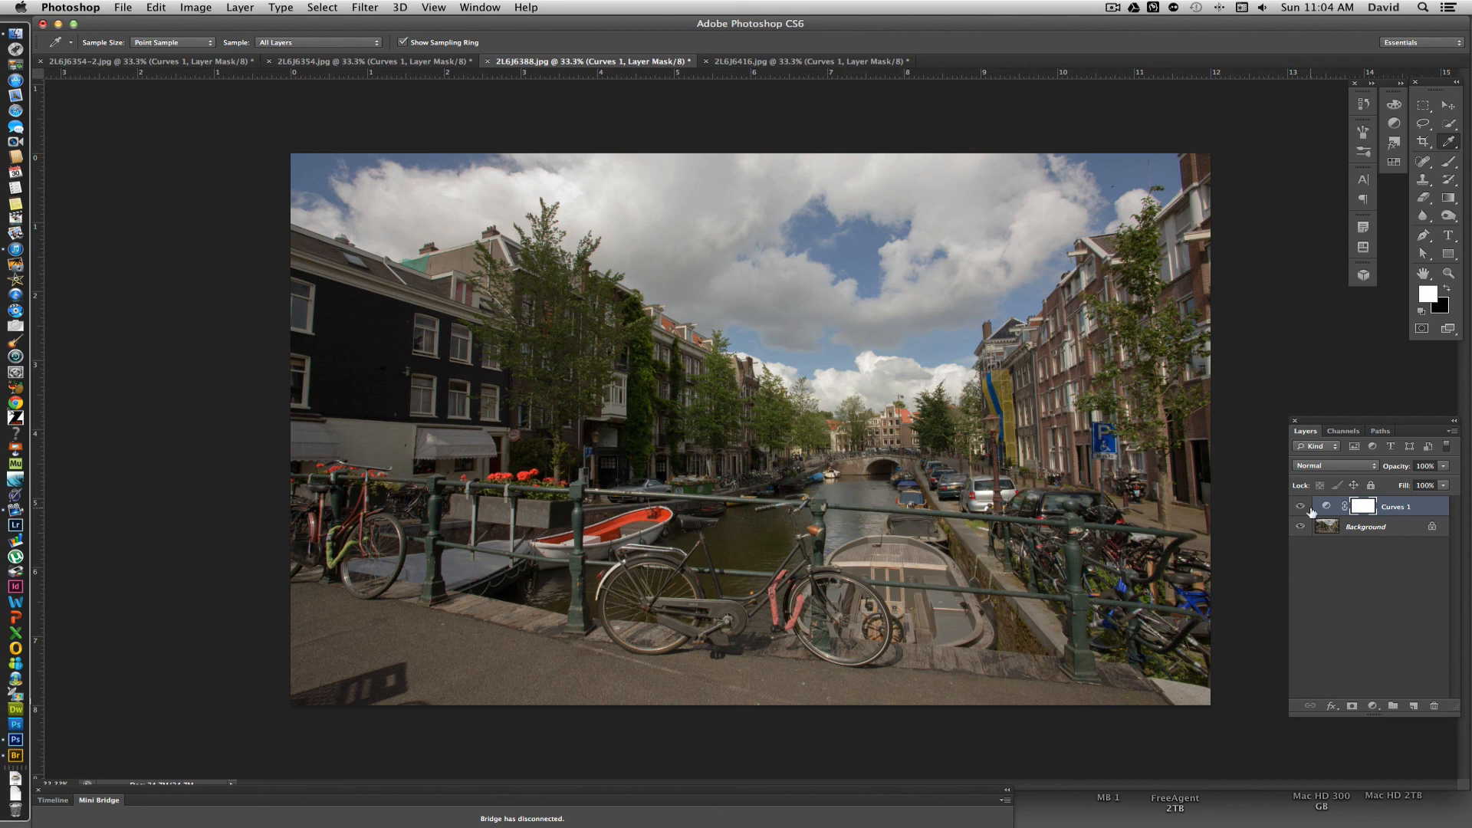
left_click(1301, 505)
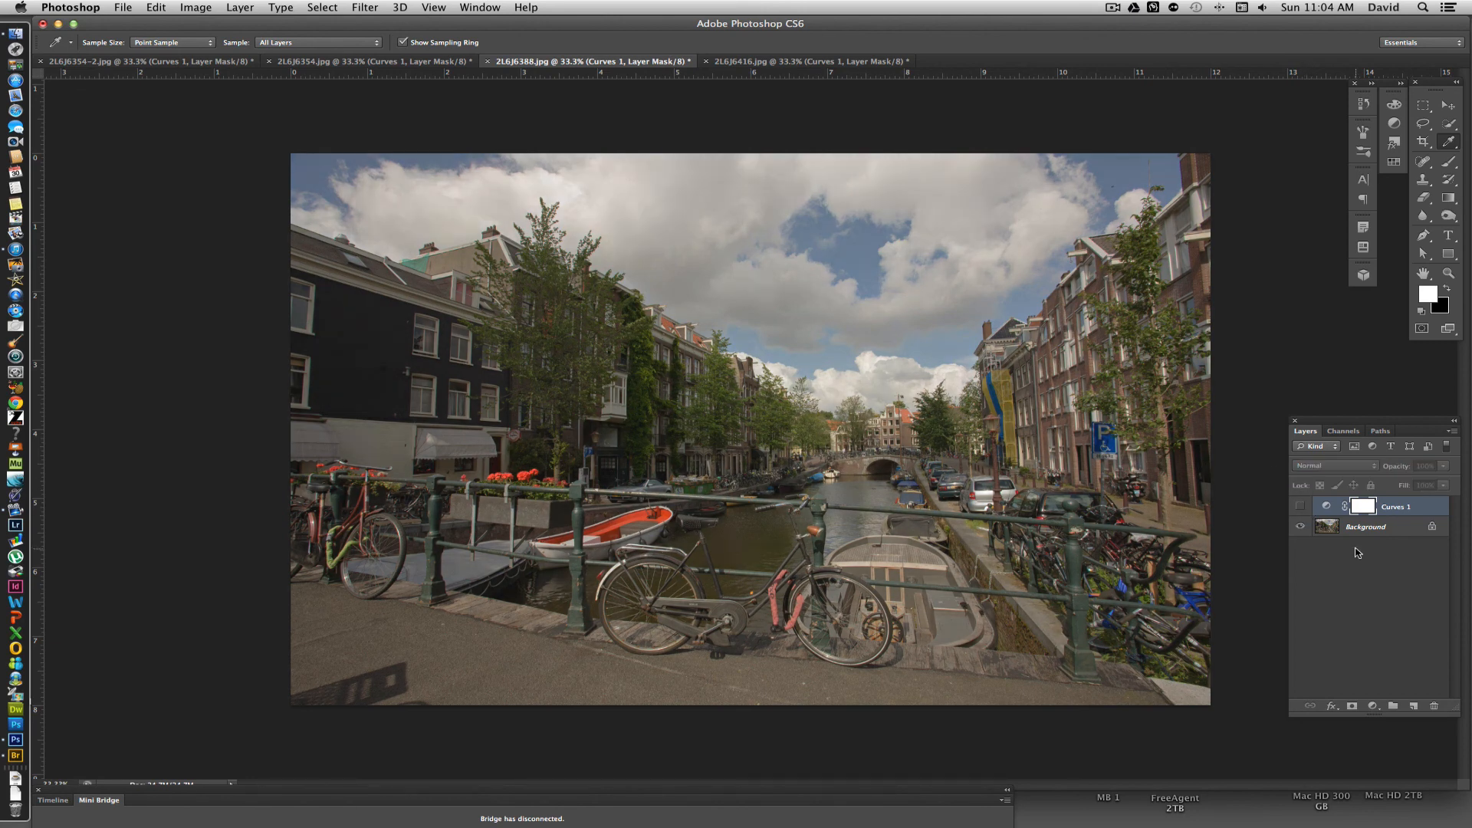